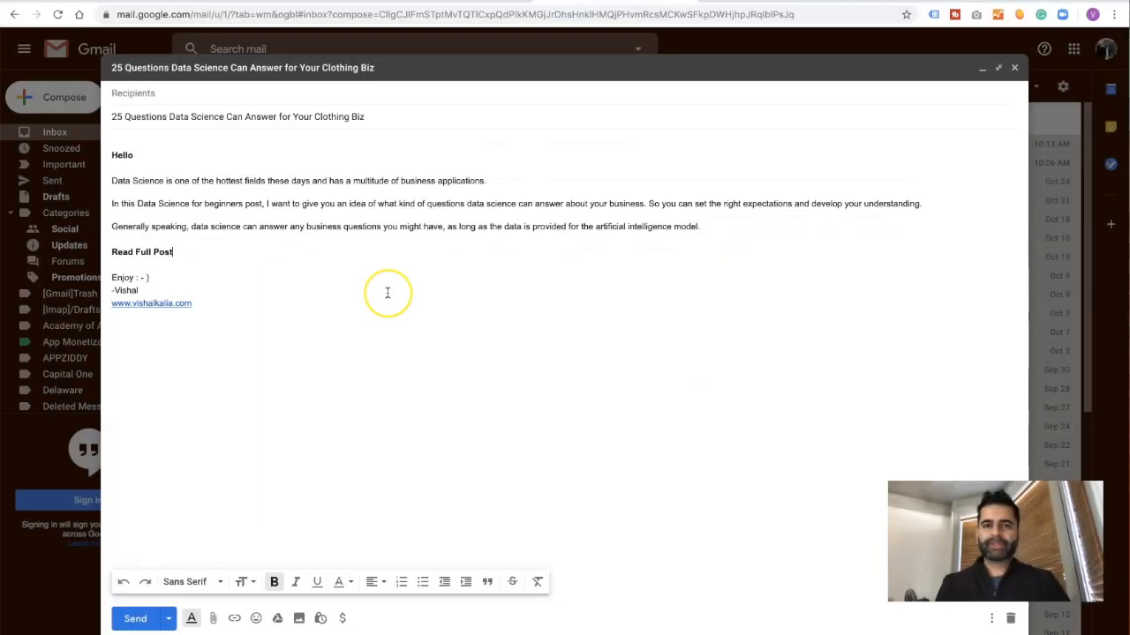
{"action": "mouse_move", "coordinate": [386, 292]}
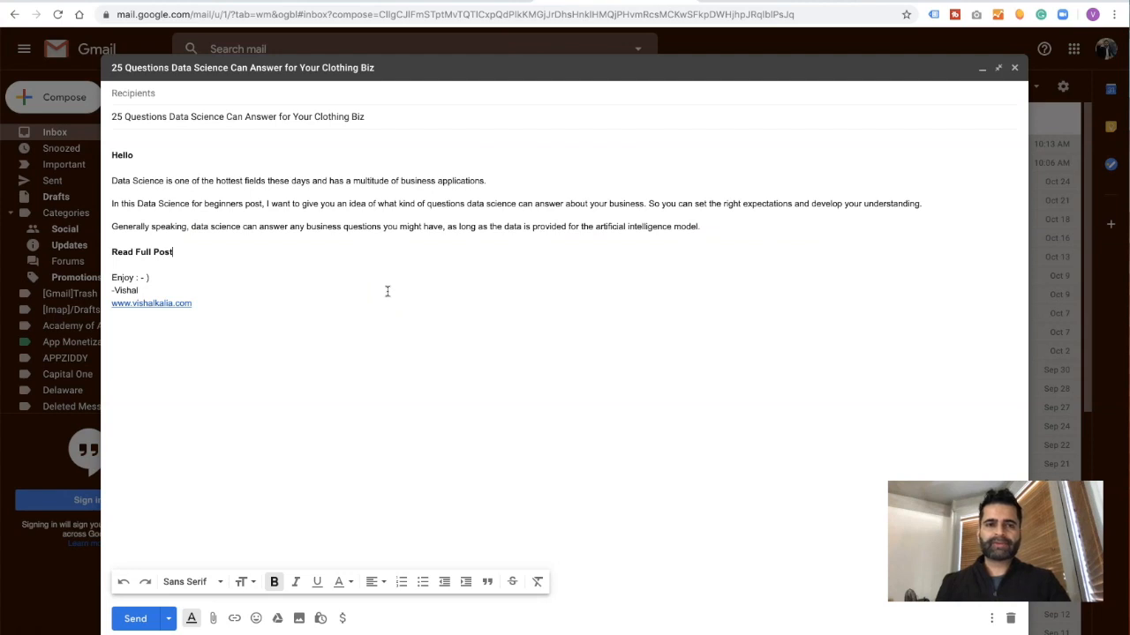
{"action": "mouse_move", "coordinate": [227, 262]}
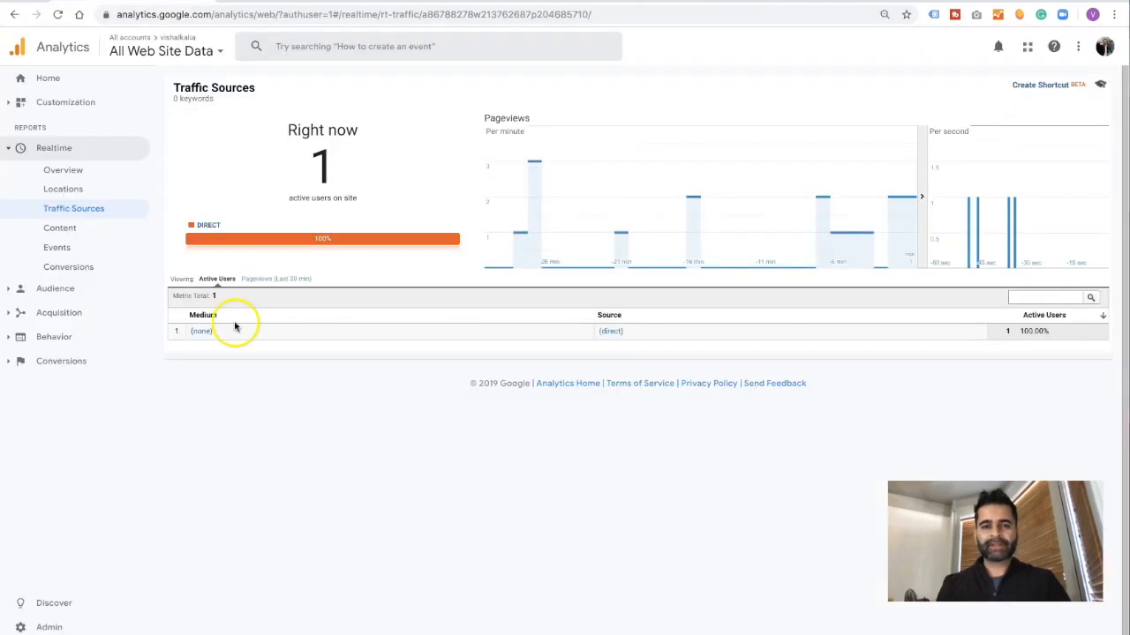
{"action": "mouse_move", "coordinate": [269, 434]}
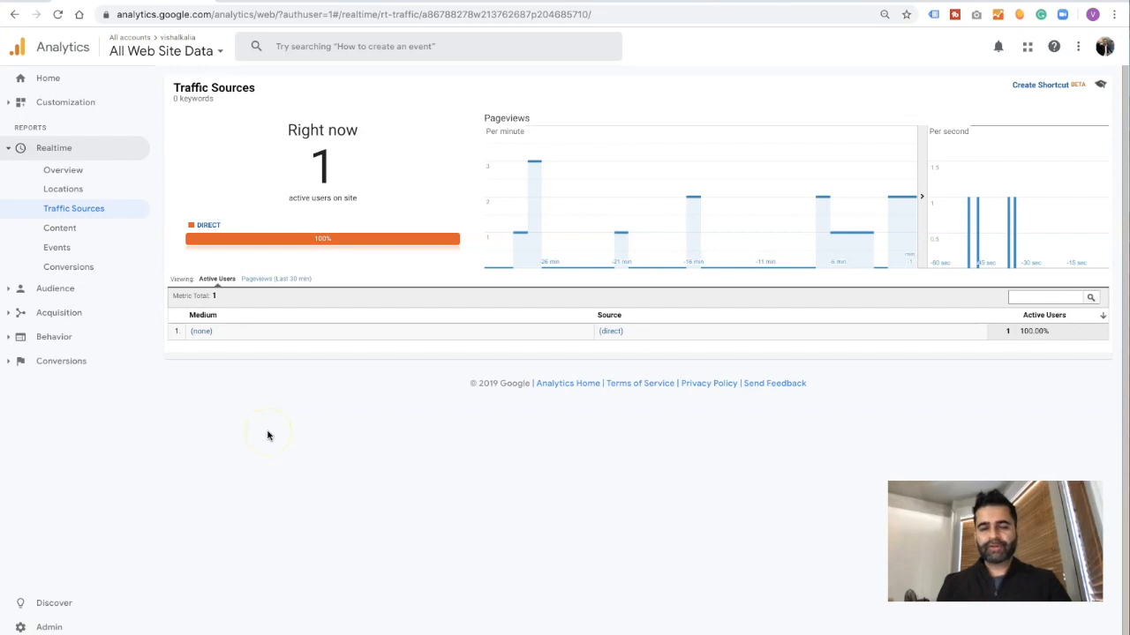
{"action": "mouse_move", "coordinate": [387, 366]}
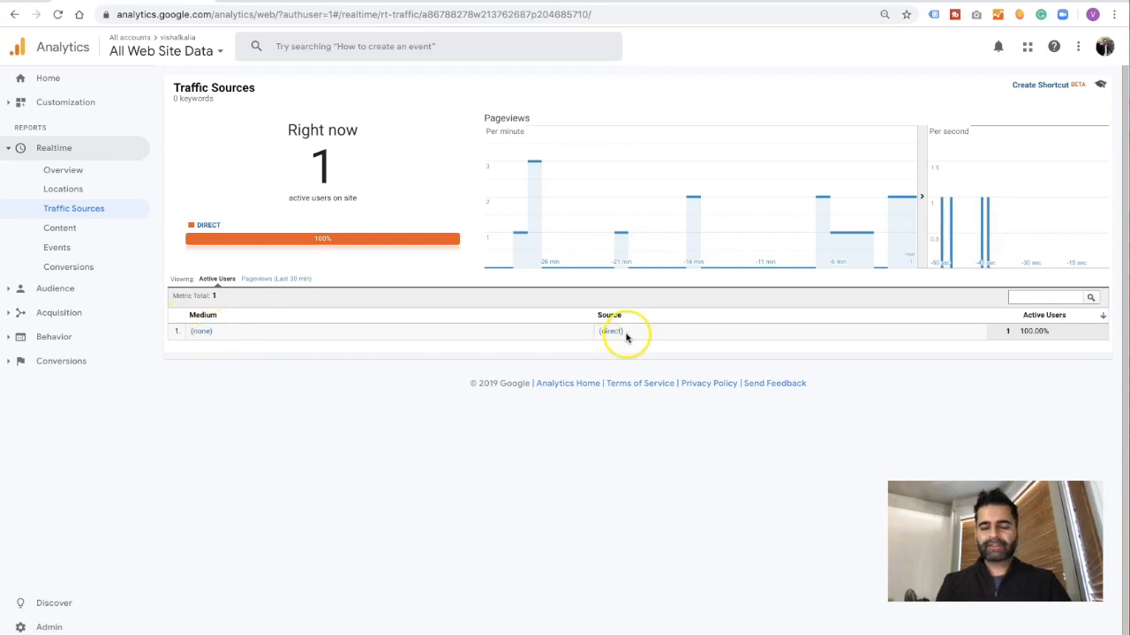
{"action": "mouse_move", "coordinate": [622, 344]}
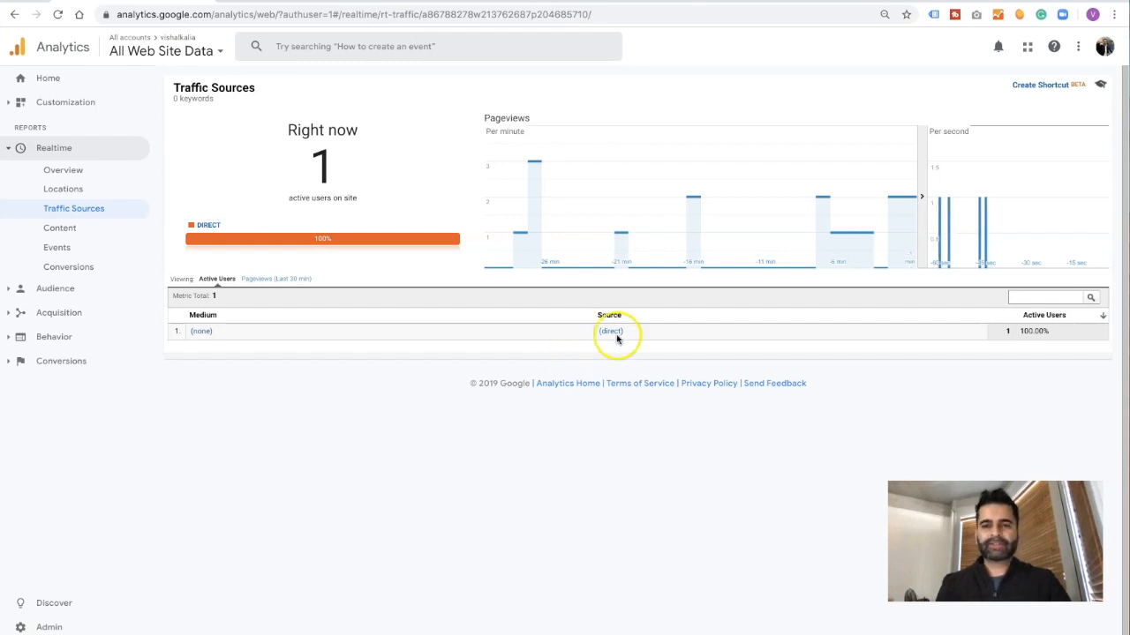
{"action": "mouse_move", "coordinate": [567, 334]}
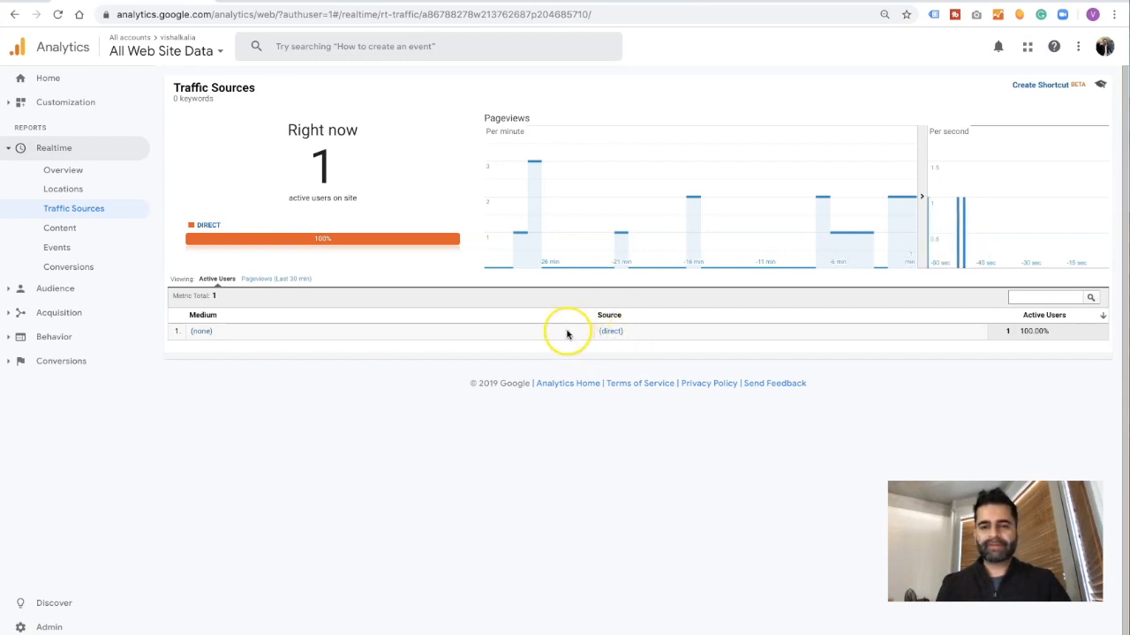
{"action": "mouse_move", "coordinate": [608, 357]}
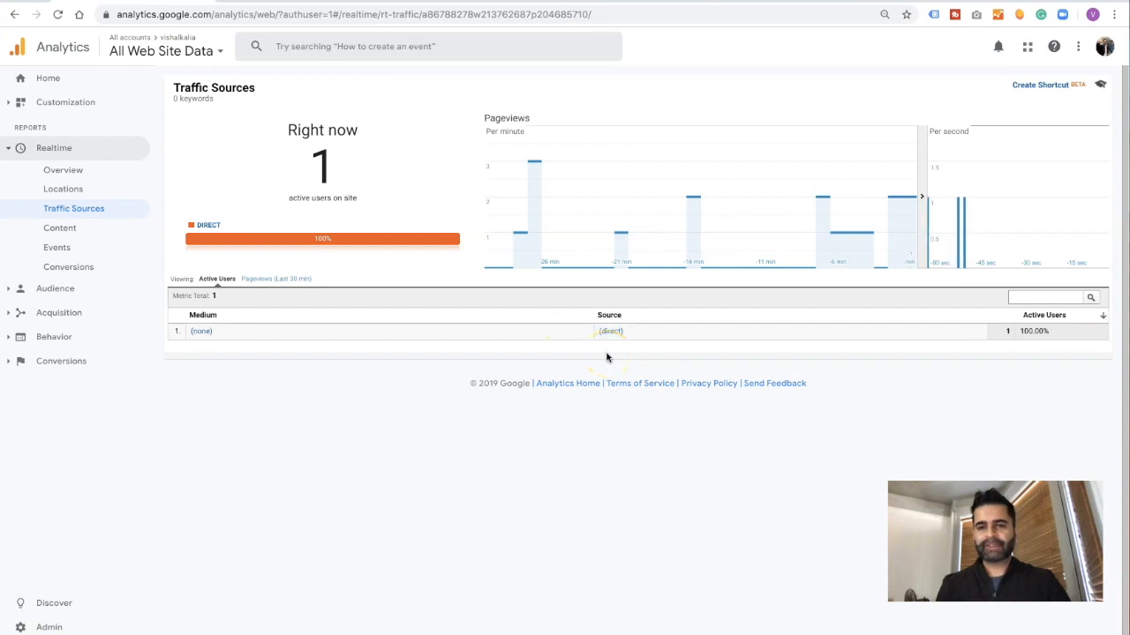
{"action": "mouse_move", "coordinate": [498, 344]}
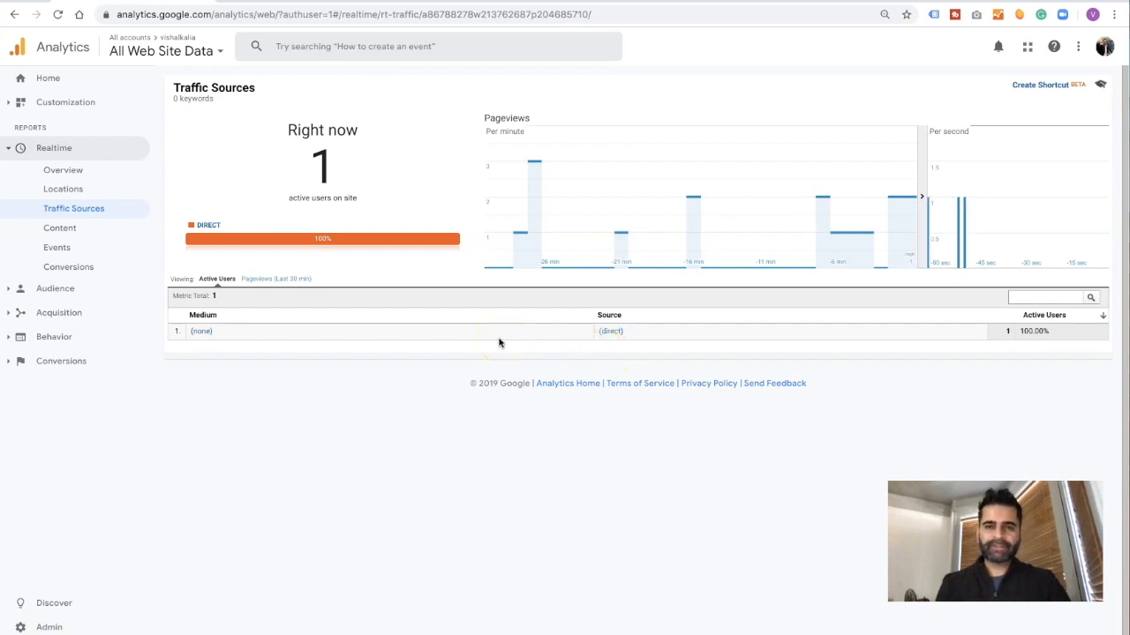
{"action": "mouse_move", "coordinate": [380, 424]}
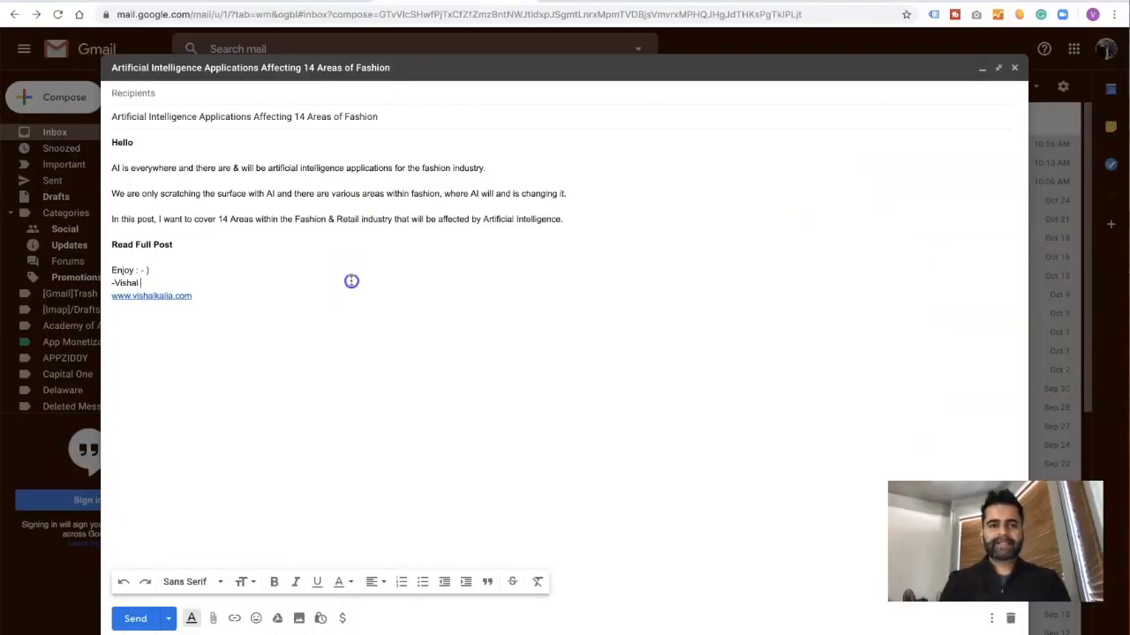
{"action": "mouse_move", "coordinate": [247, 234]}
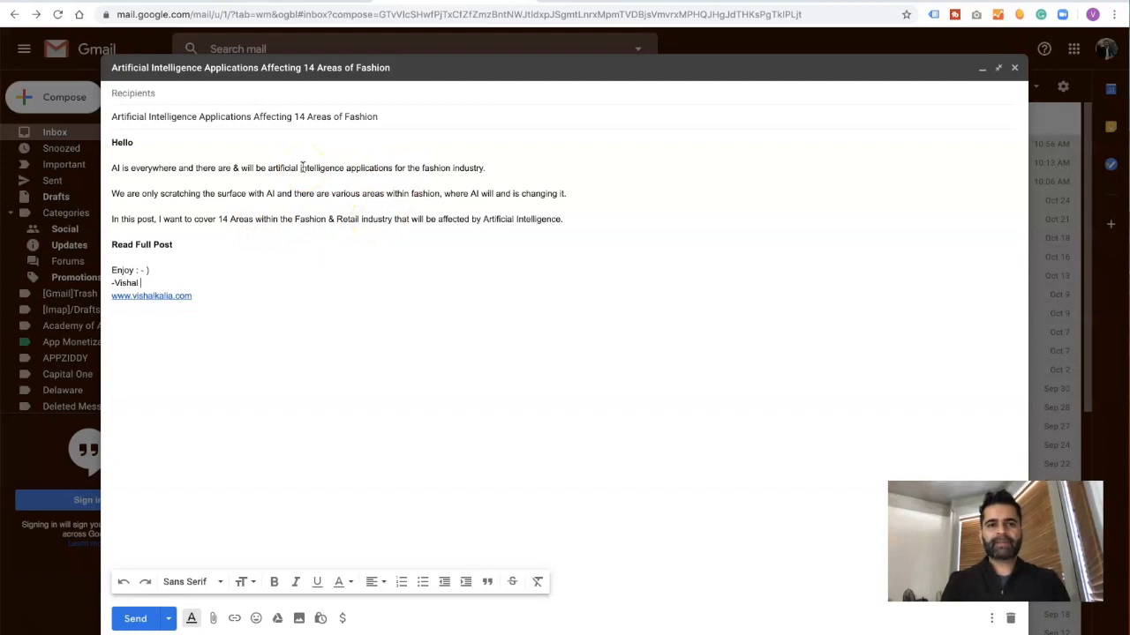
{"action": "mouse_move", "coordinate": [609, 15]}
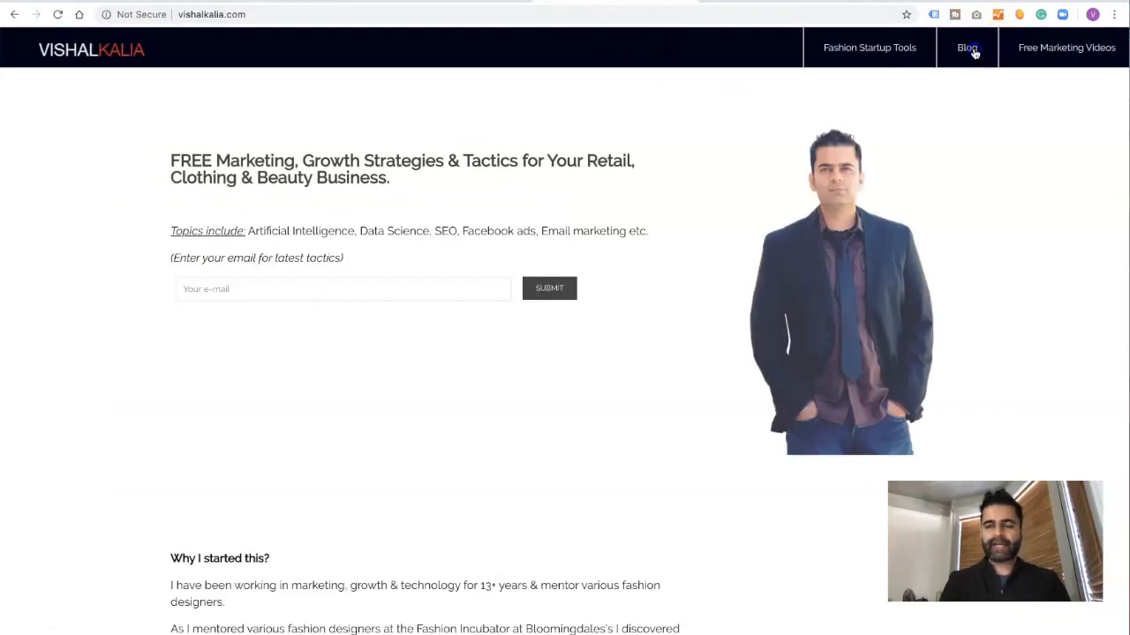
Open the vishalkalia.com blog post on AI in 14 fashion areas, then bring up Google search.
{"action": "left_click", "coordinate": [966, 47]}
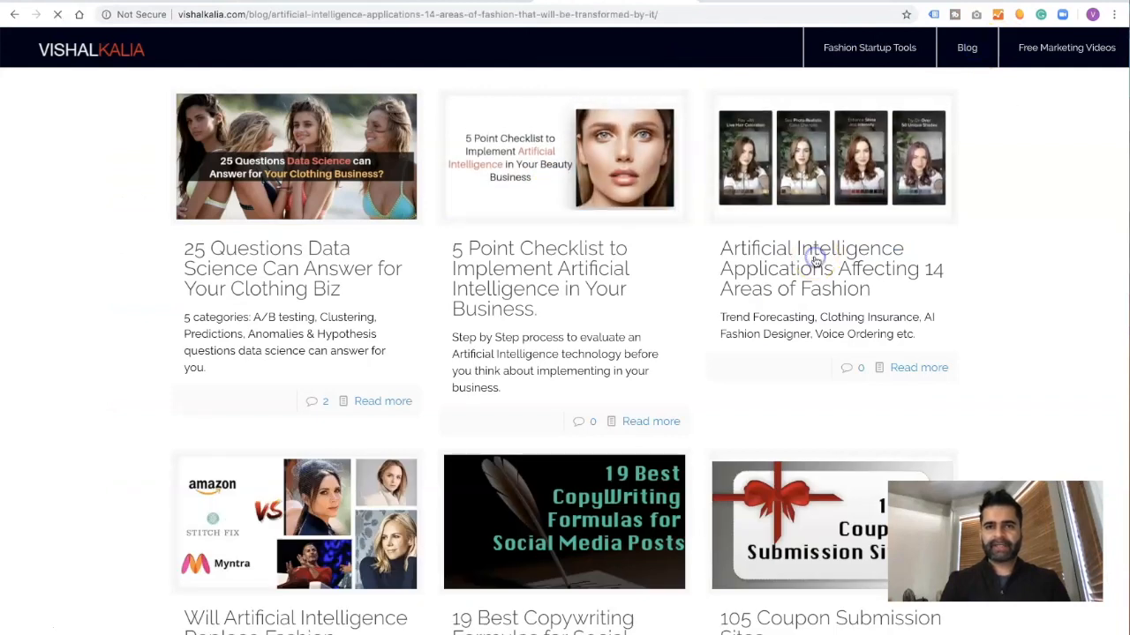
{"action": "left_click", "coordinate": [829, 269]}
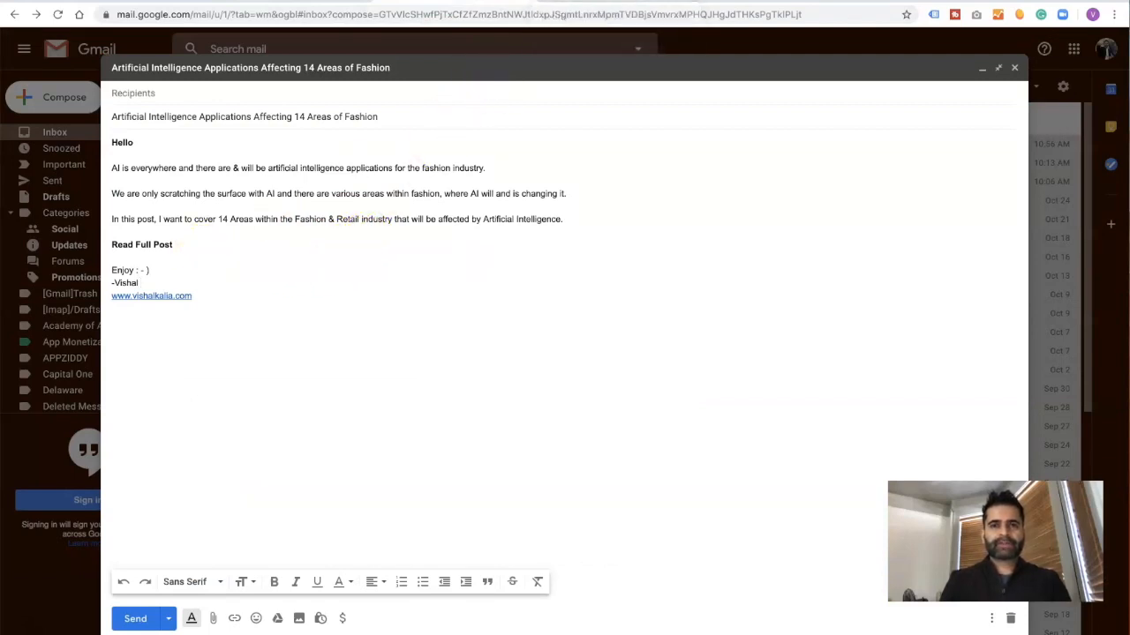
{"action": "left_click", "coordinate": [151, 296]}
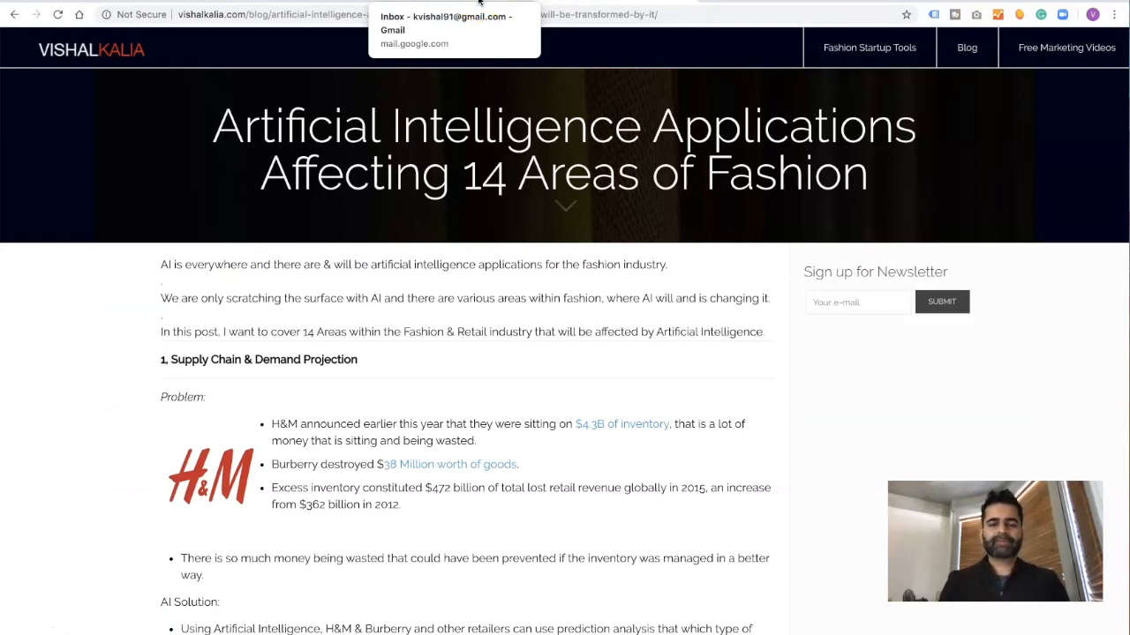
{"action": "left_click", "coordinate": [453, 31]}
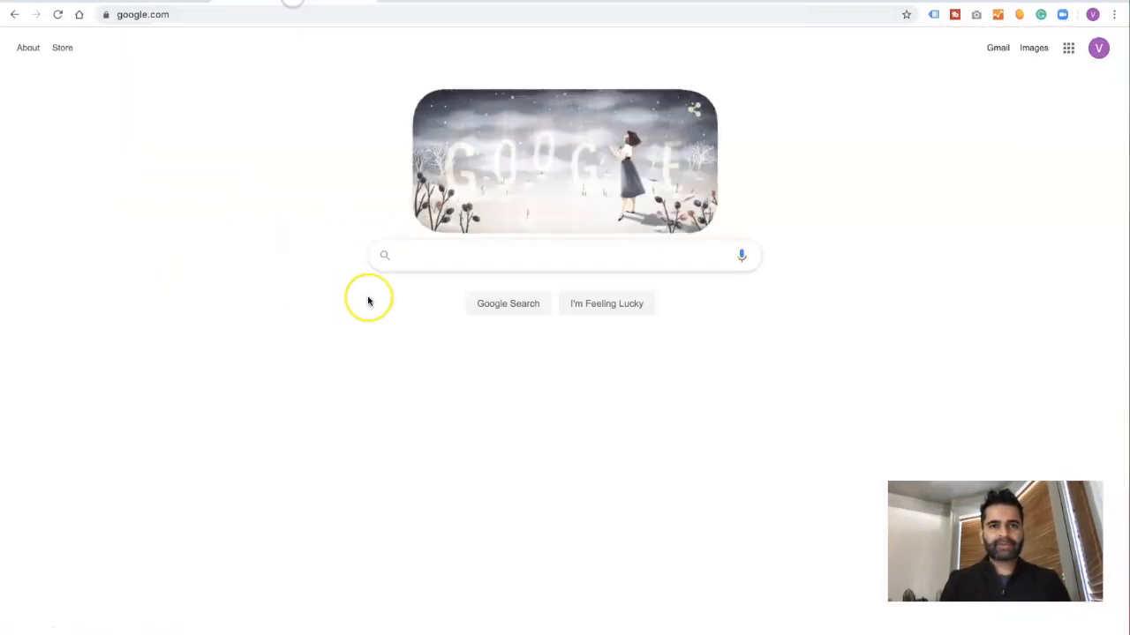
Search 'google url build' and open the Campaign URL Builder — Google Analytics Demos & Tools result.
{"action": "type", "text": "googl"}
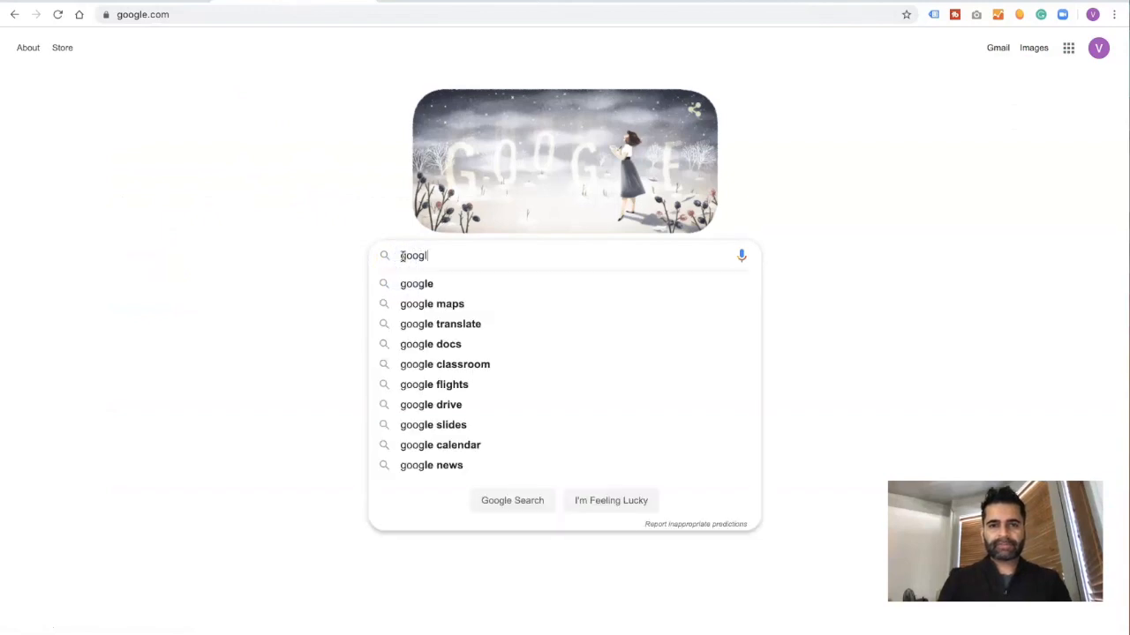
{"action": "type", "text": "url builder"}
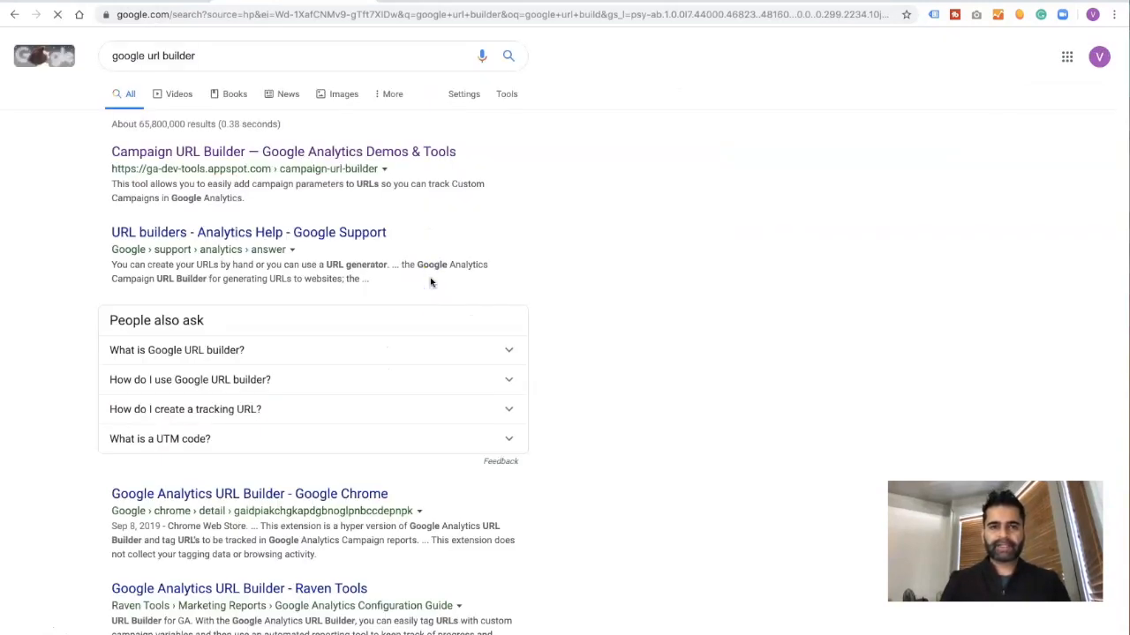
{"action": "left_click", "coordinate": [283, 151]}
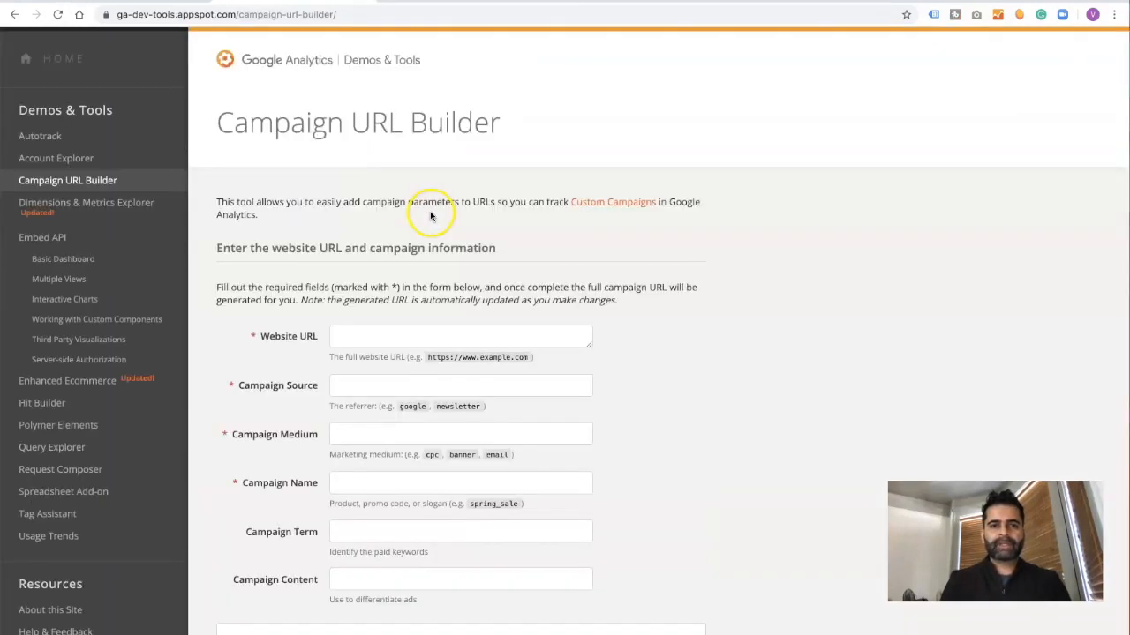
{"action": "mouse_move", "coordinate": [686, 235]}
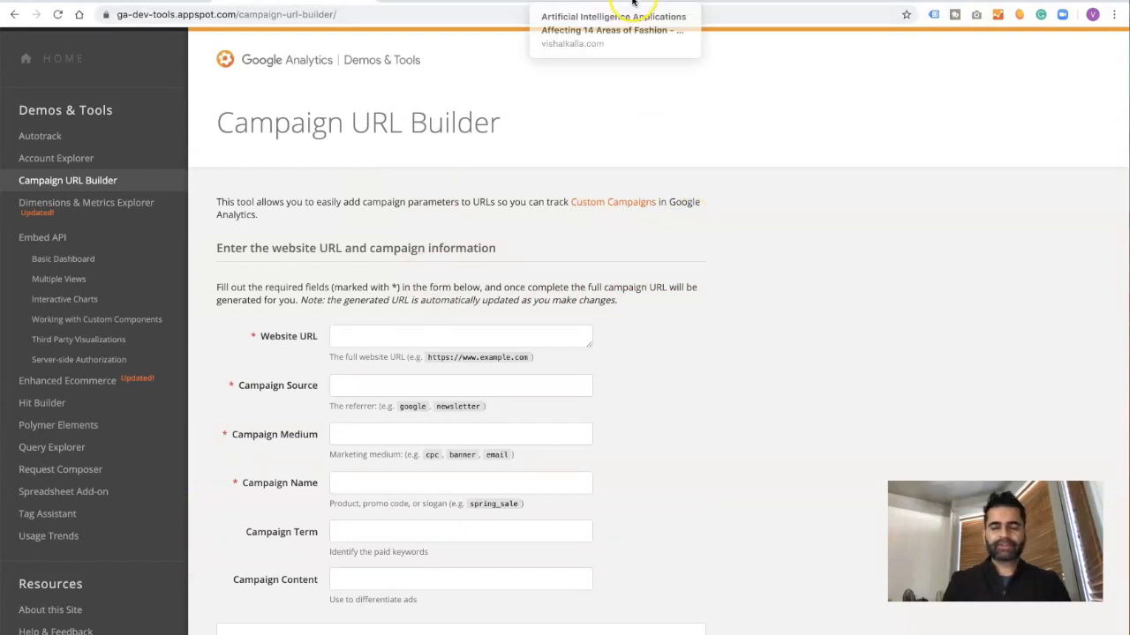
{"action": "mouse_move", "coordinate": [579, 210]}
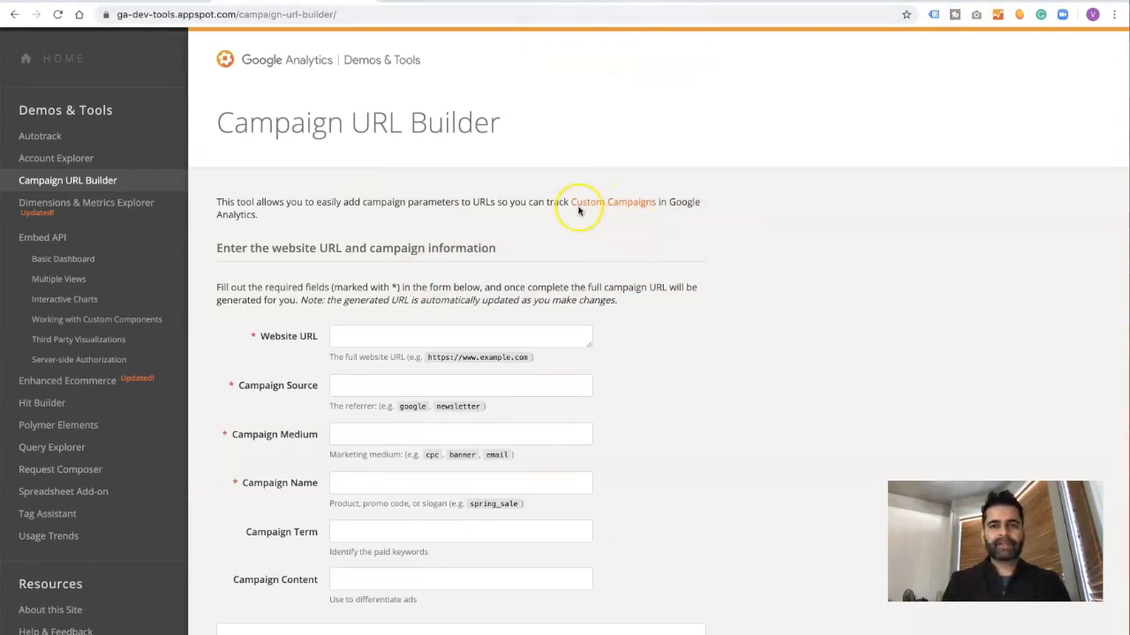
{"action": "mouse_move", "coordinate": [596, 243]}
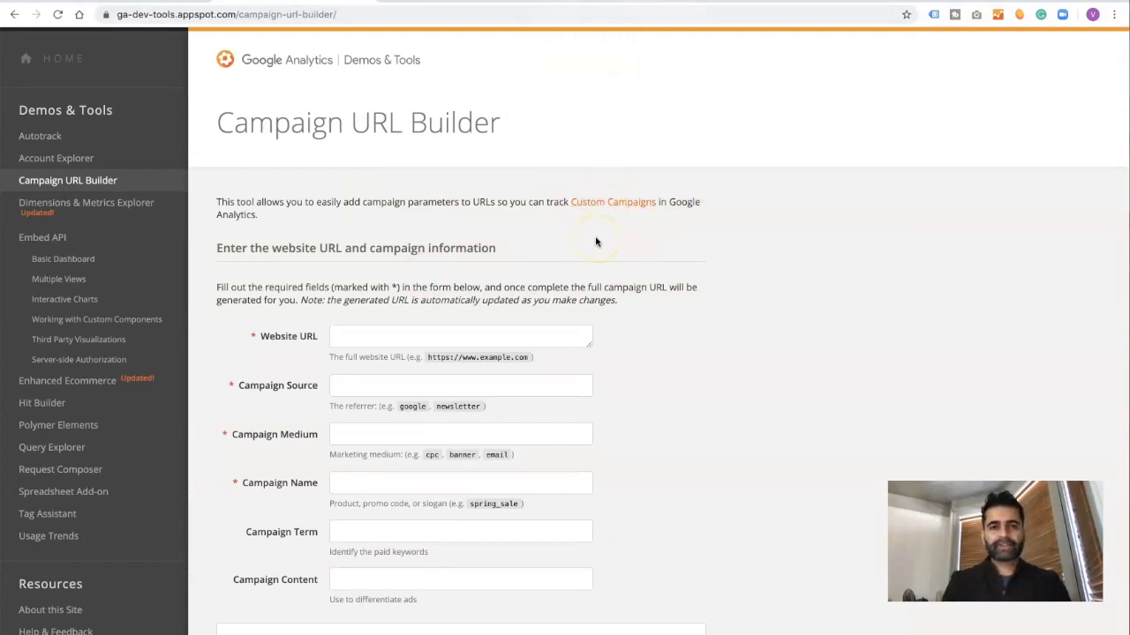
{"action": "mouse_move", "coordinate": [459, 7]}
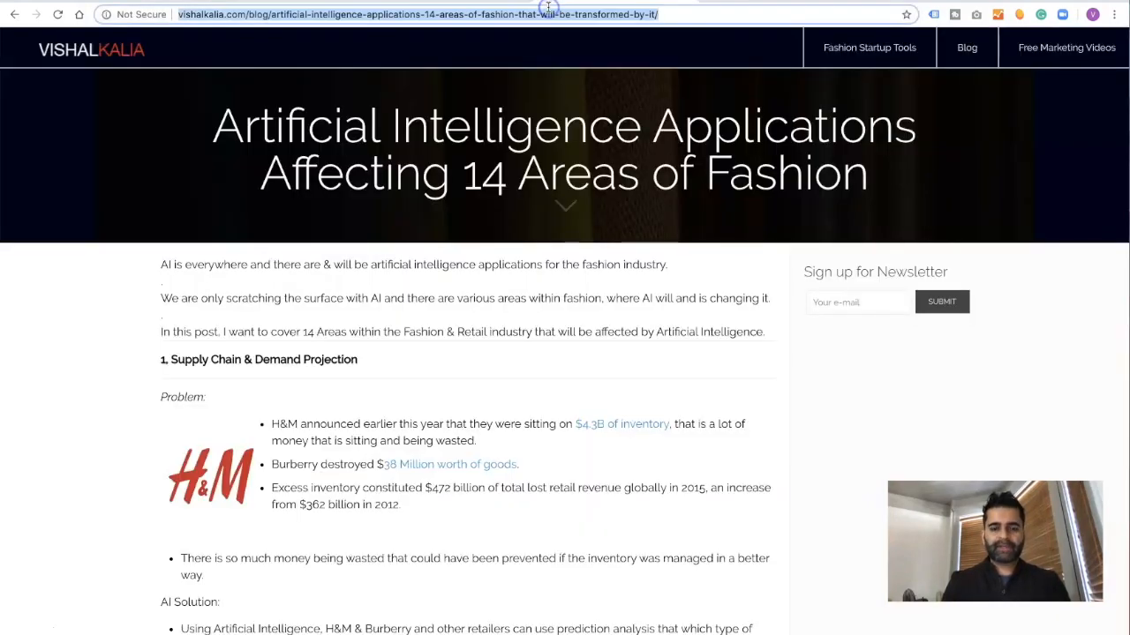
{"action": "mouse_move", "coordinate": [476, 241]}
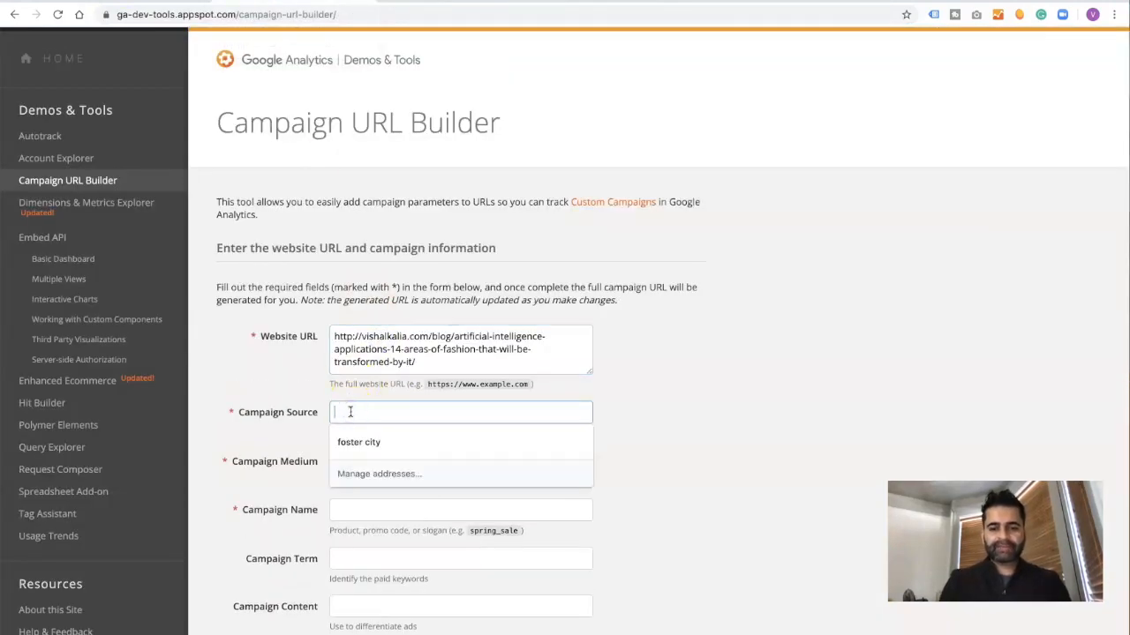
Enter campaign source NewsletterOct2019 and campaign medium Email.
{"action": "type", "text": "News"}
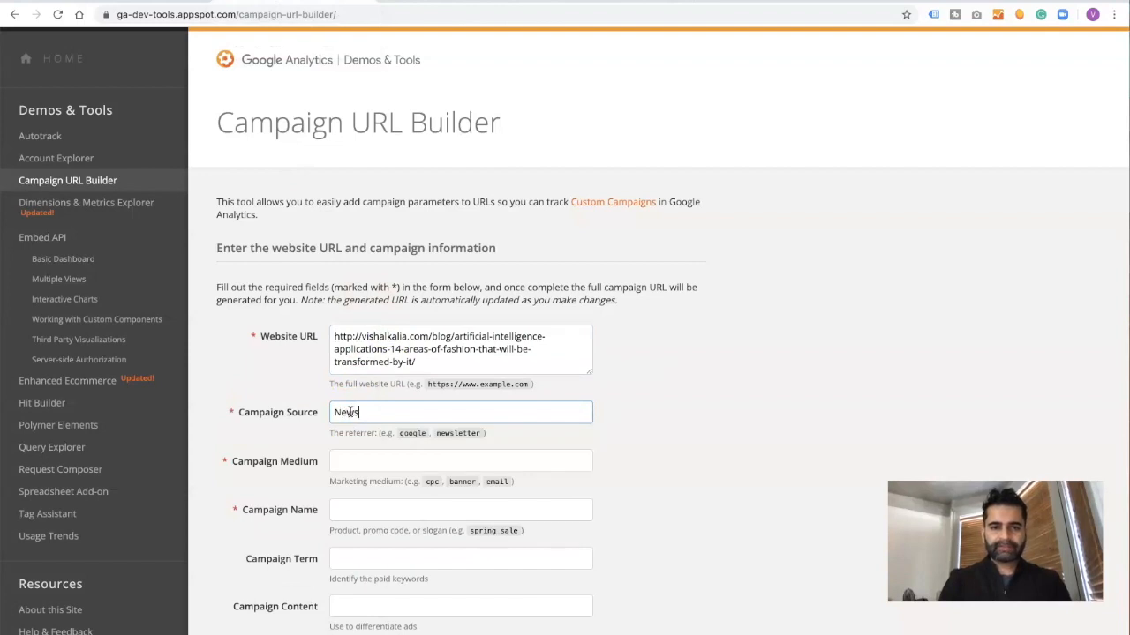
{"action": "type", "text": "letter"}
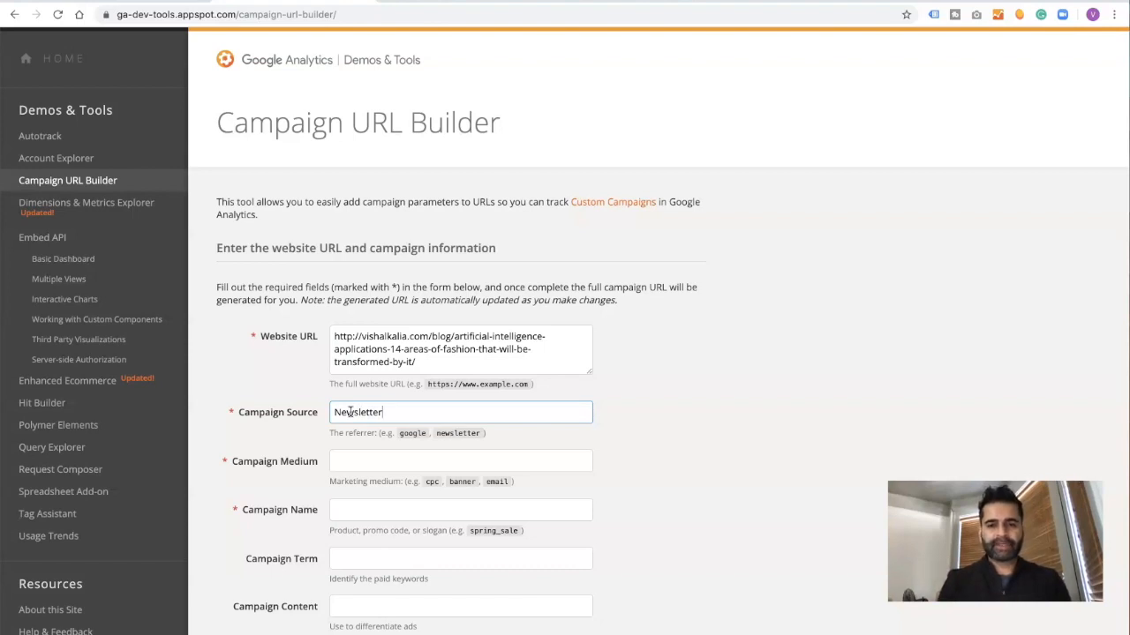
{"action": "type", "text": "Oct"}
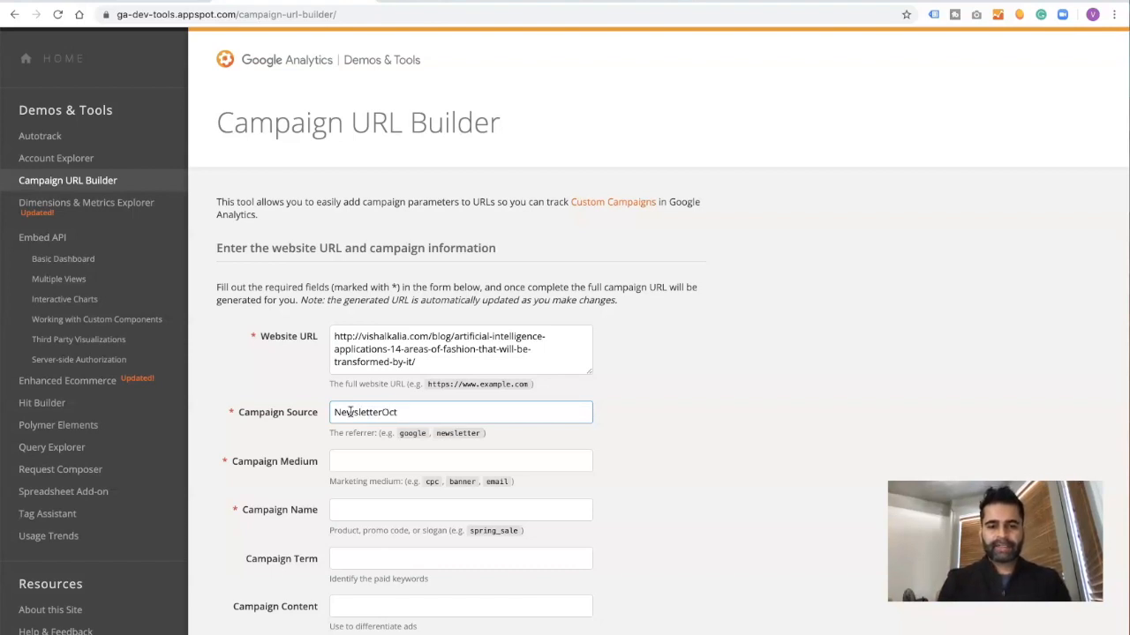
{"action": "type", "text": "2019"}
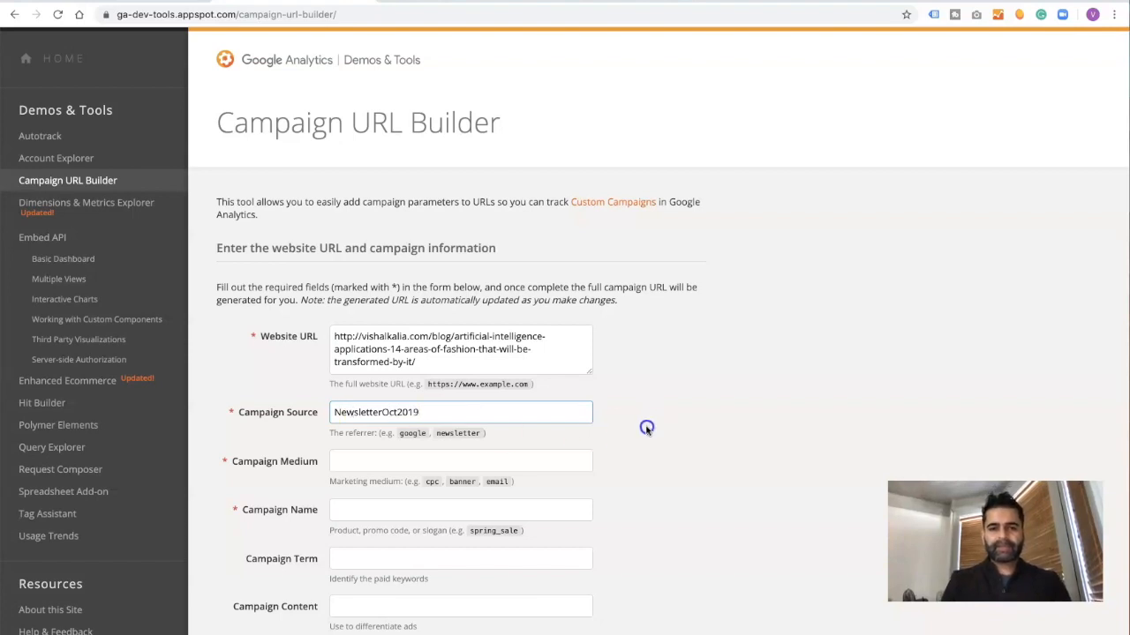
{"action": "type", "text": "Em"}
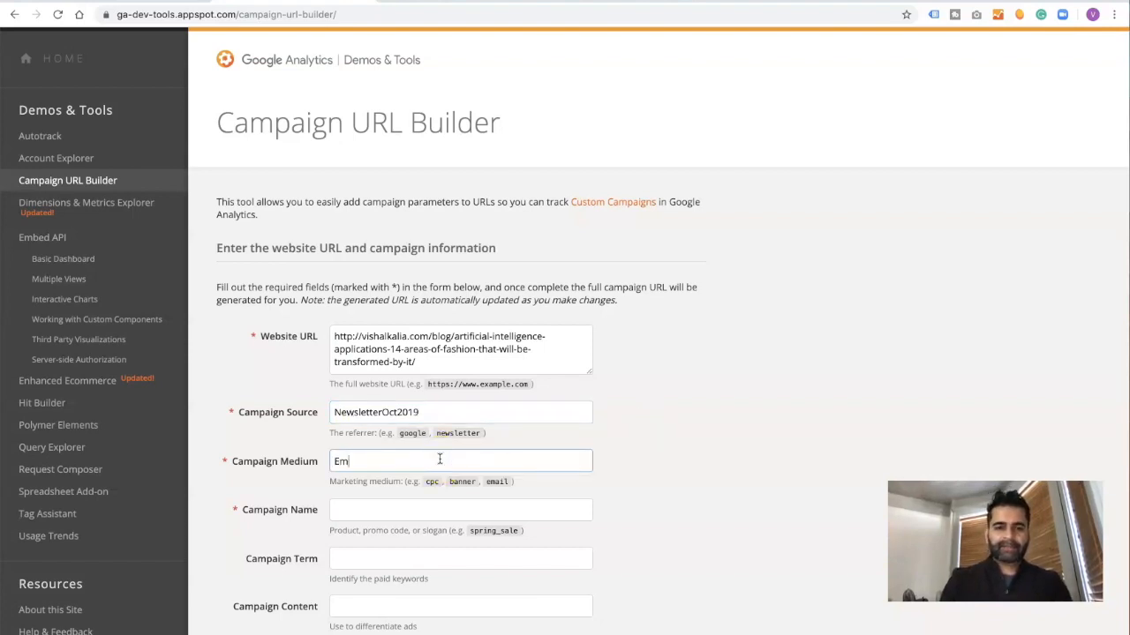
Enter the campaign name 14AreasofFashion.
{"action": "left_click", "coordinate": [460, 509]}
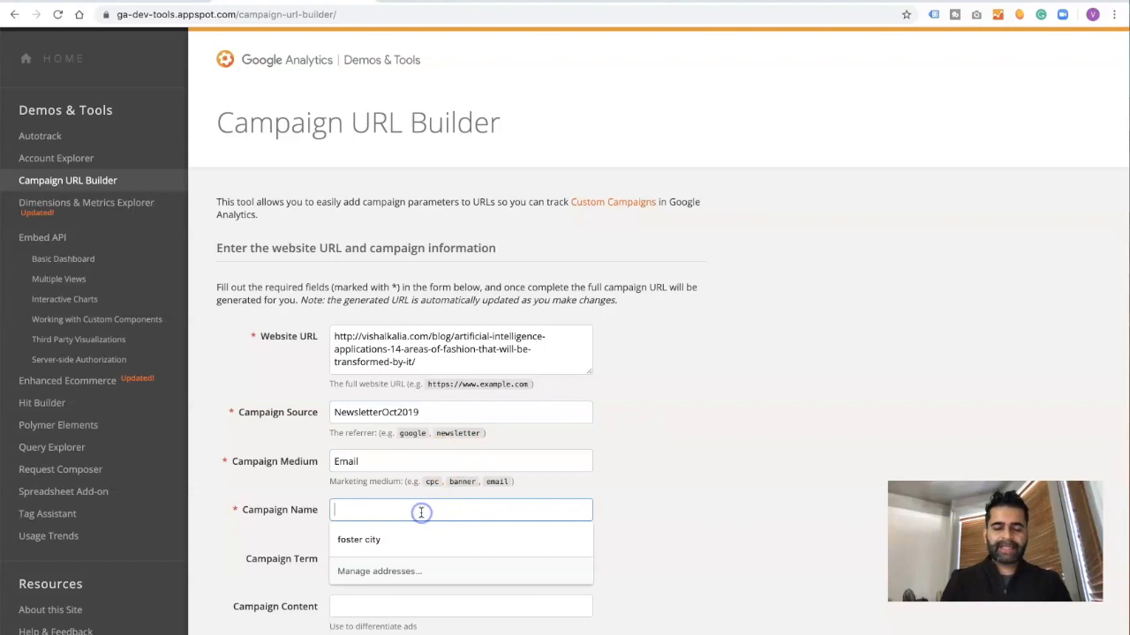
{"action": "mouse_move", "coordinate": [438, 361]}
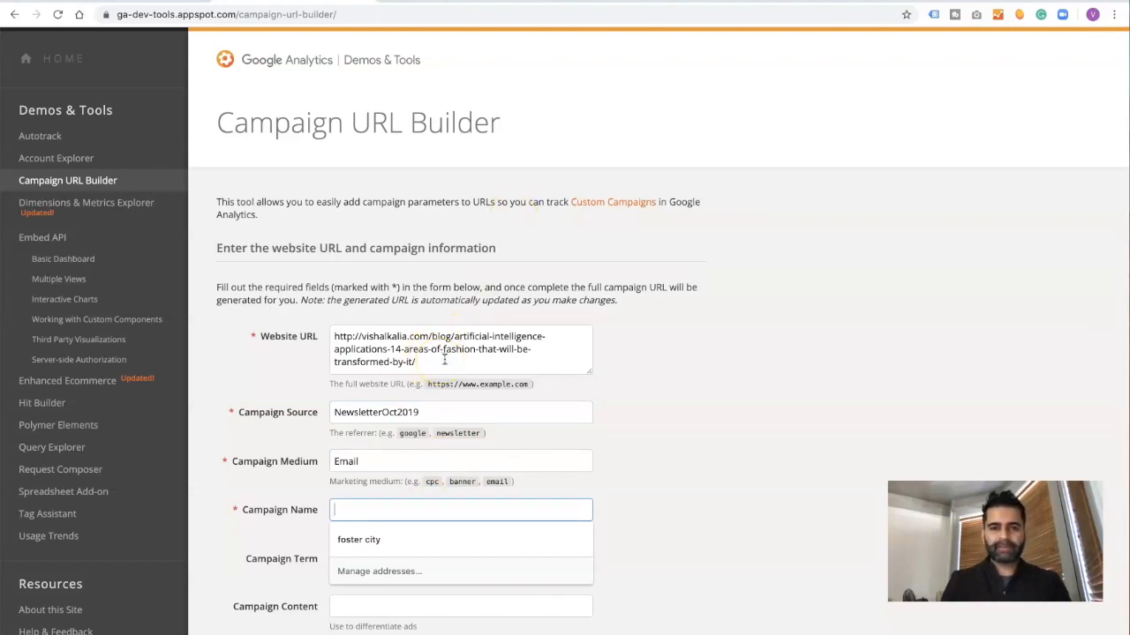
{"action": "mouse_move", "coordinate": [571, 325]}
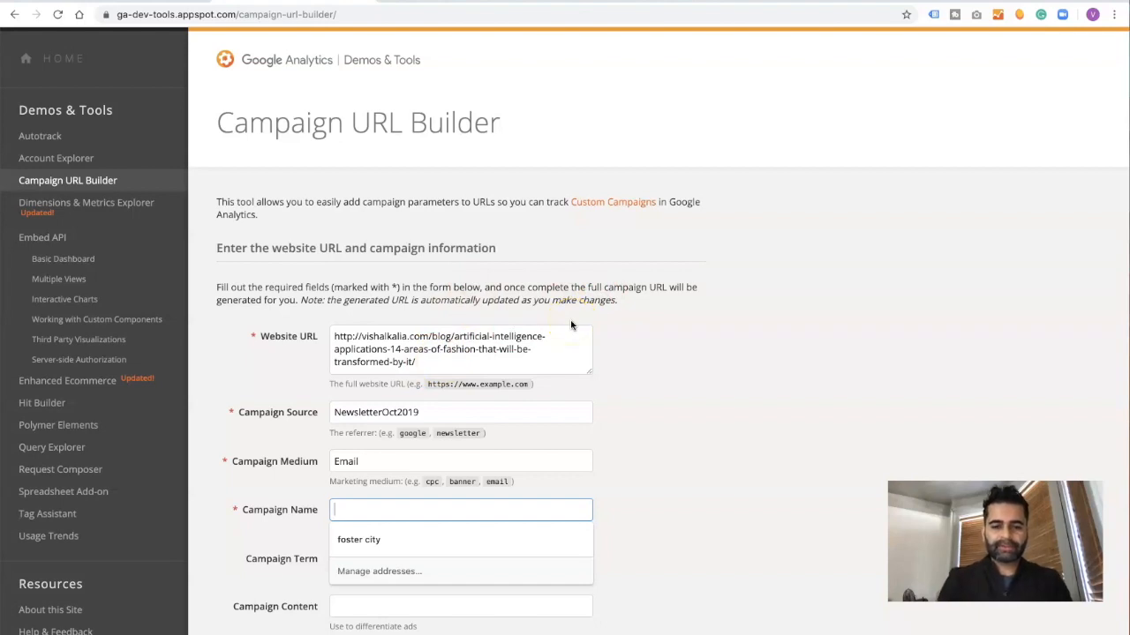
{"action": "type", "text": "14Areas"}
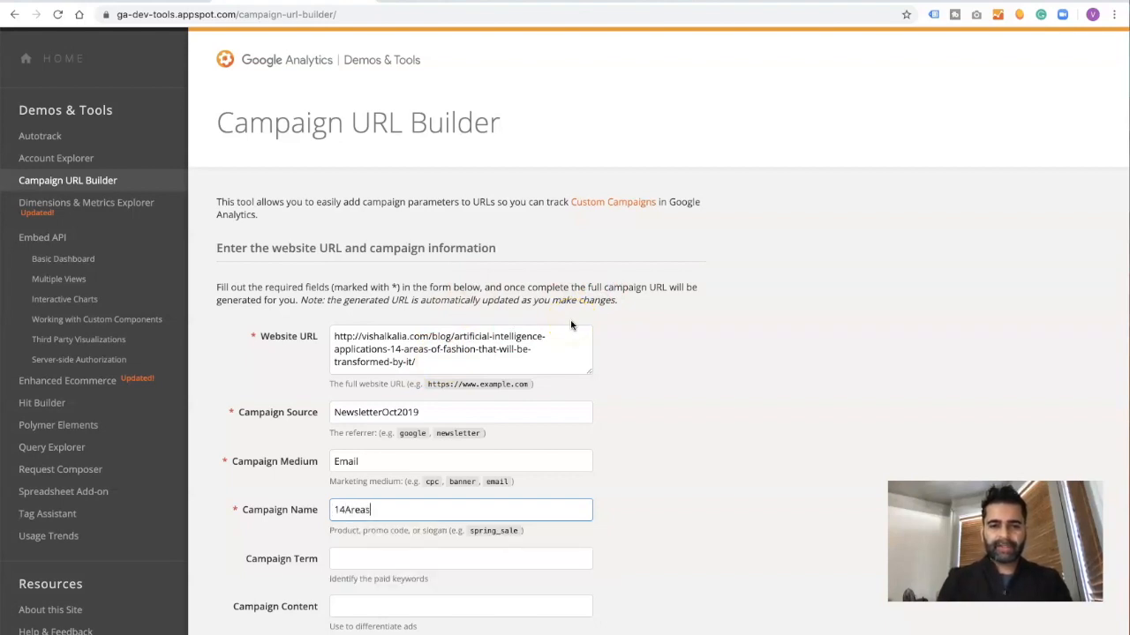
{"action": "type", "text": "ofFa"}
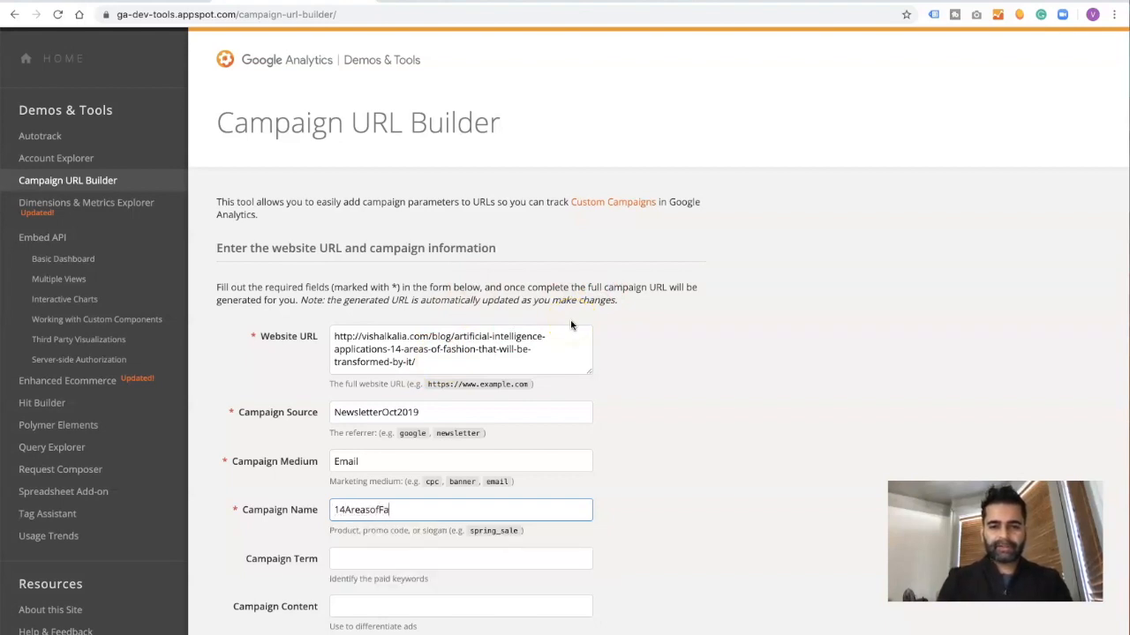
{"action": "type", "text": "shion"}
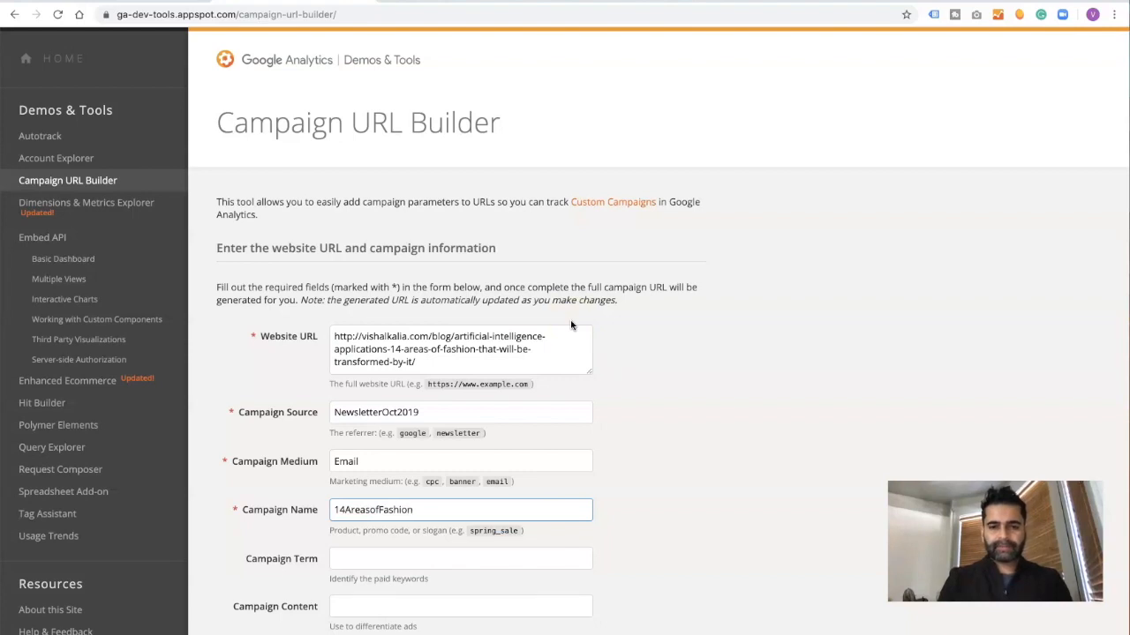
Review the generated utm-tagged campaign URL and take it for the email.
{"action": "scroll", "scroll_direction": "down", "scroll_amount": 3}
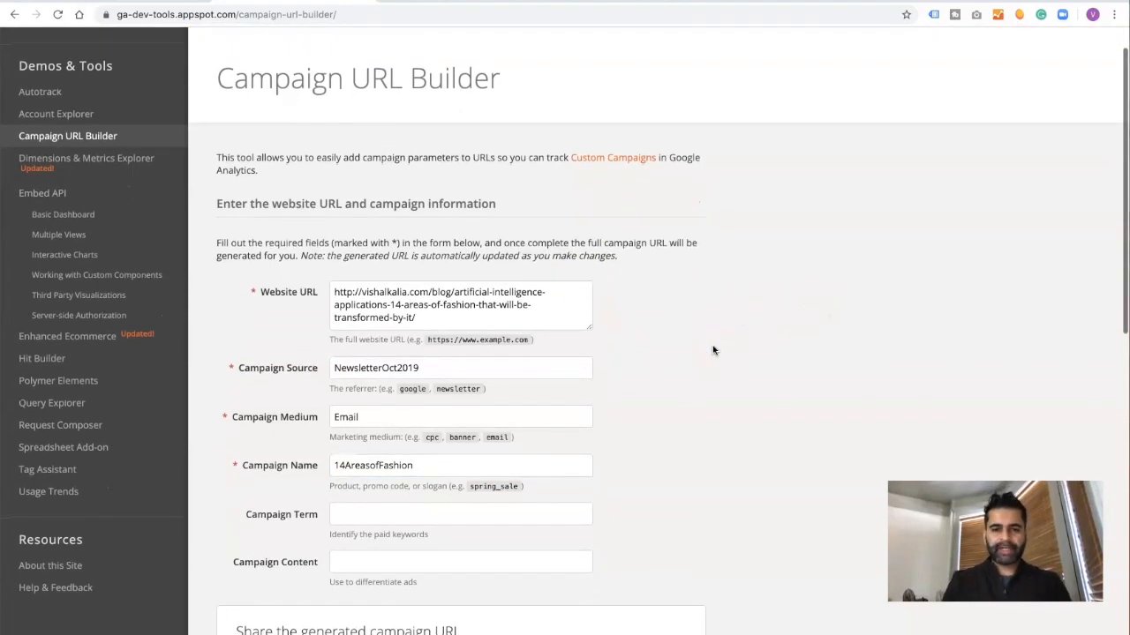
{"action": "scroll", "scroll_direction": "down", "scroll_amount": 3}
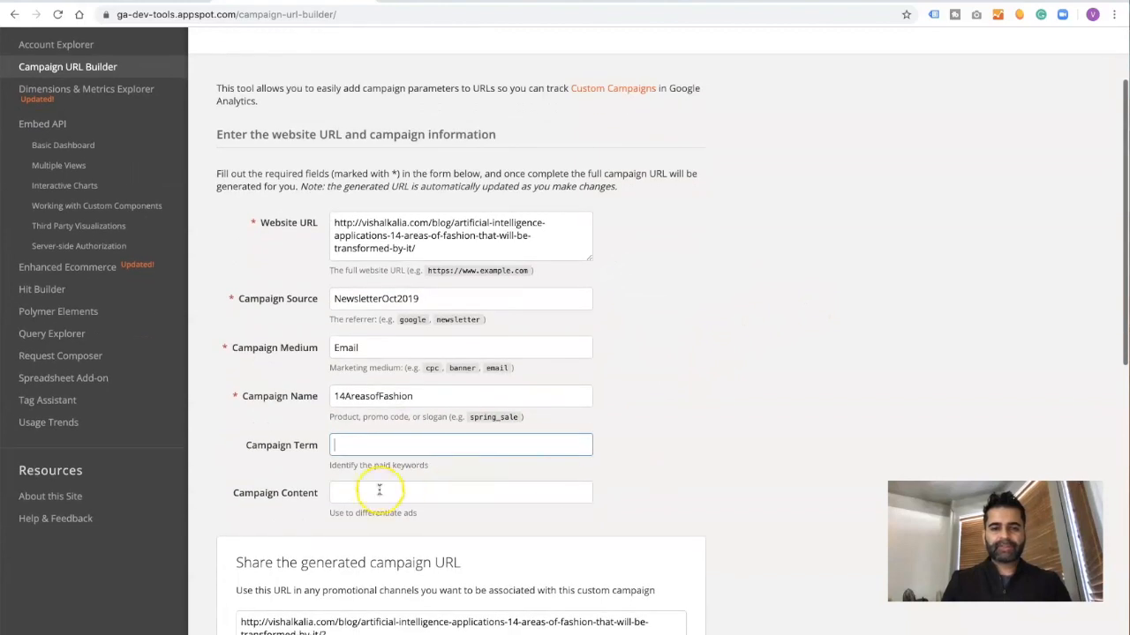
{"action": "mouse_move", "coordinate": [673, 446]}
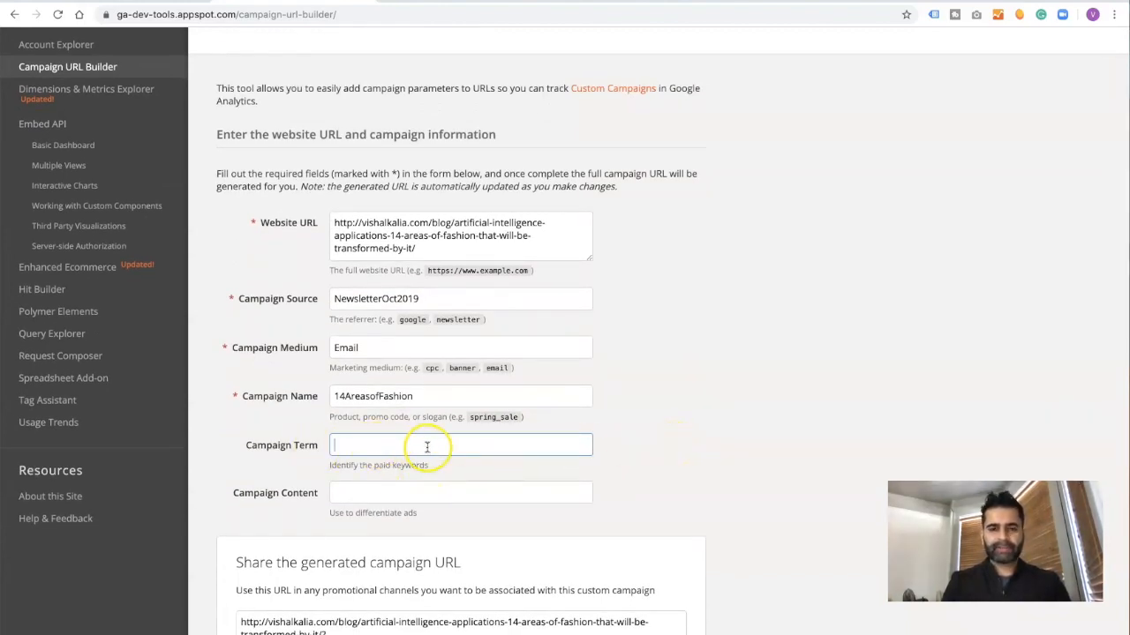
{"action": "mouse_move", "coordinate": [657, 481]}
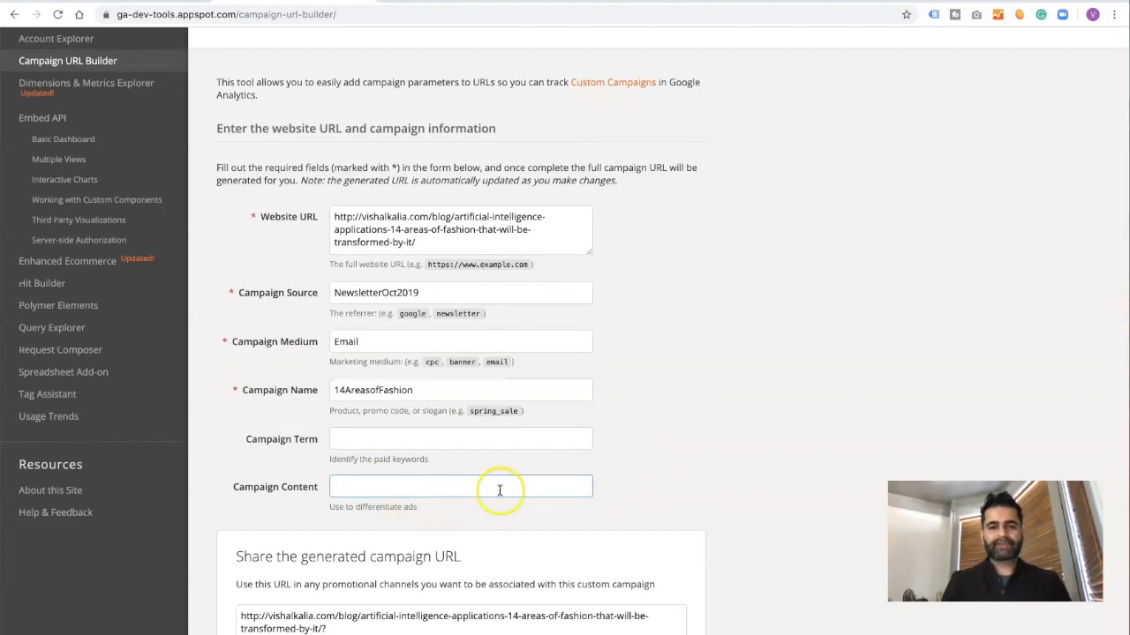
{"action": "mouse_move", "coordinate": [635, 263]}
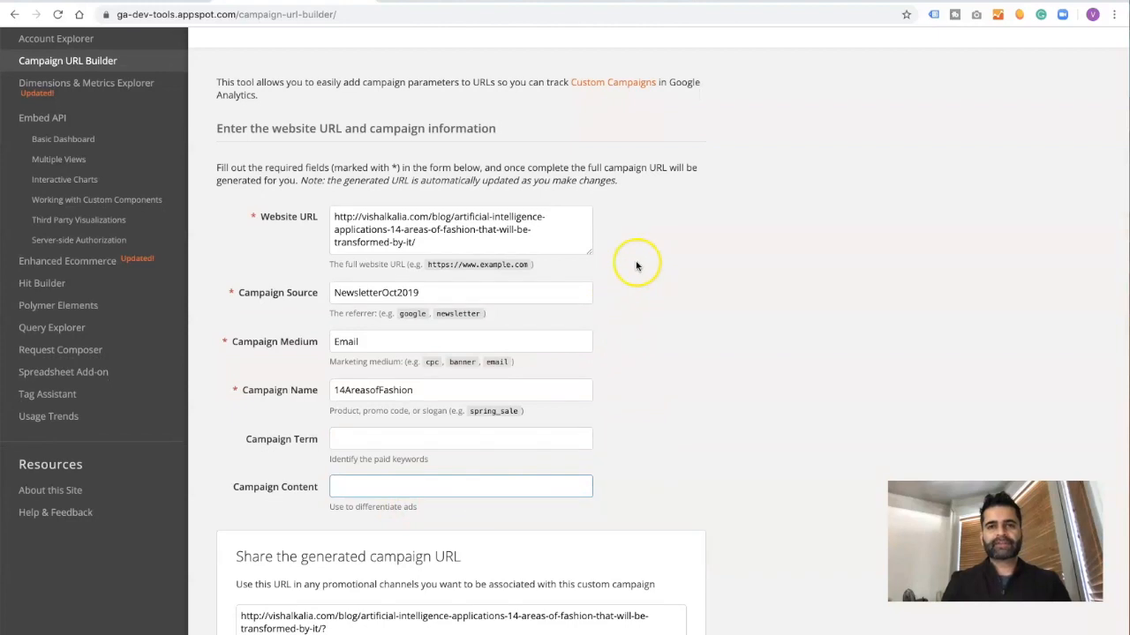
{"action": "mouse_move", "coordinate": [702, 219]}
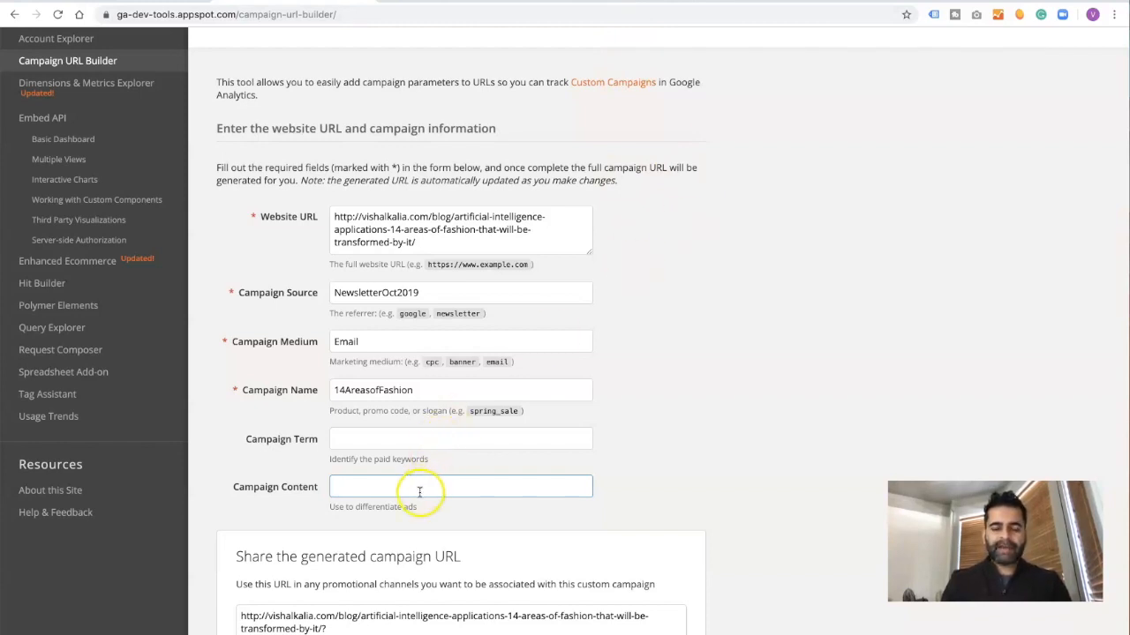
{"action": "mouse_move", "coordinate": [450, 461]}
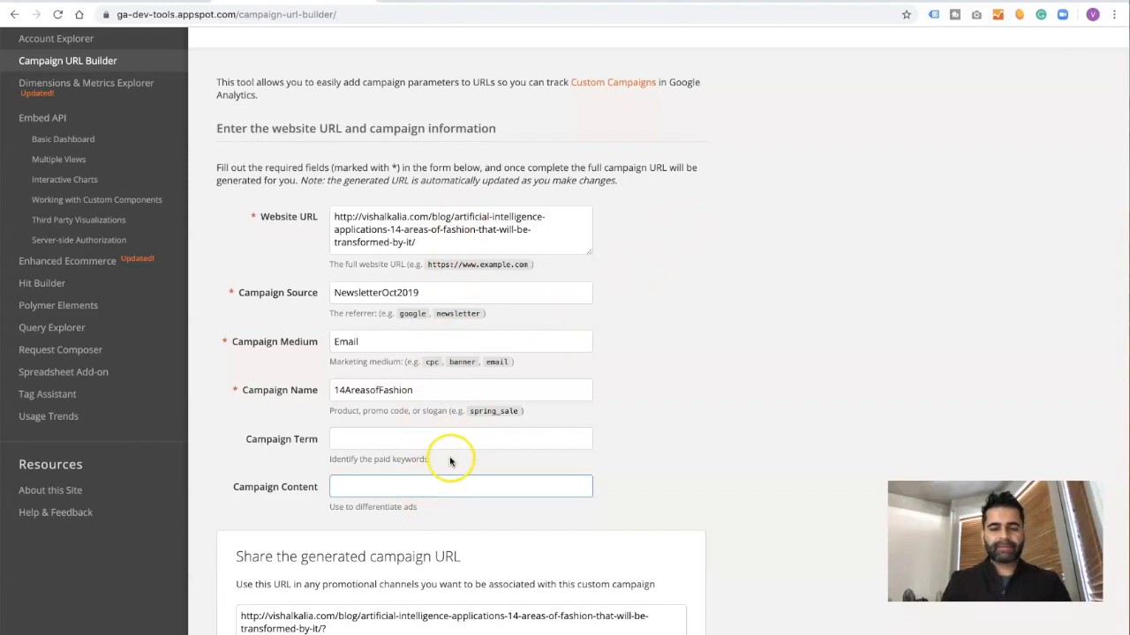
{"action": "scroll", "scroll_direction": "down", "scroll_amount": 3}
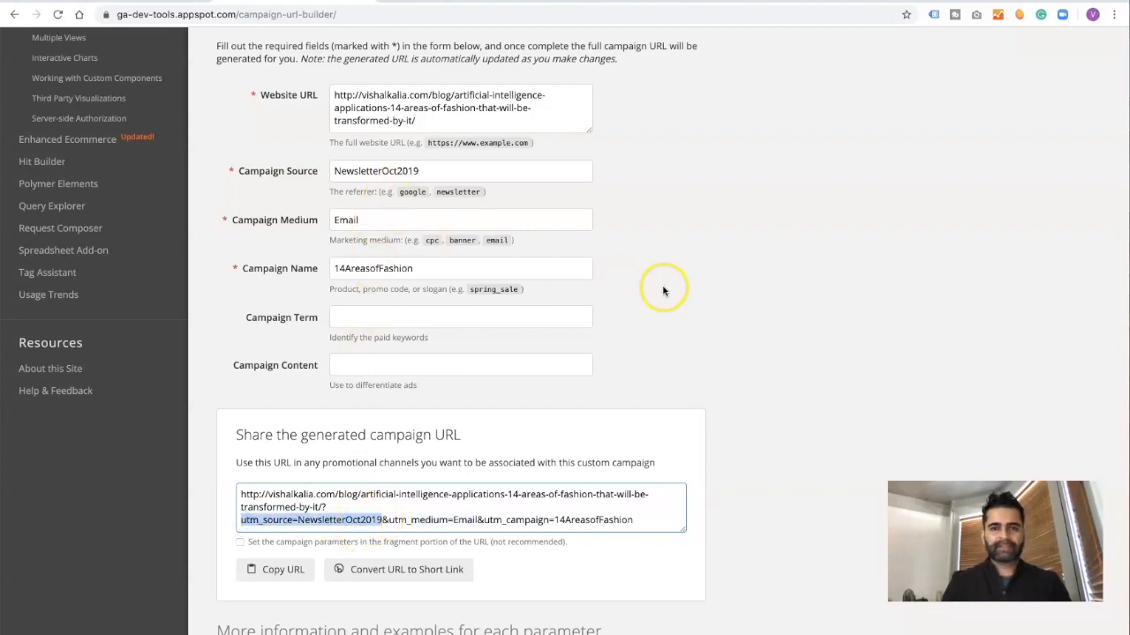
{"action": "mouse_move", "coordinate": [531, 425]}
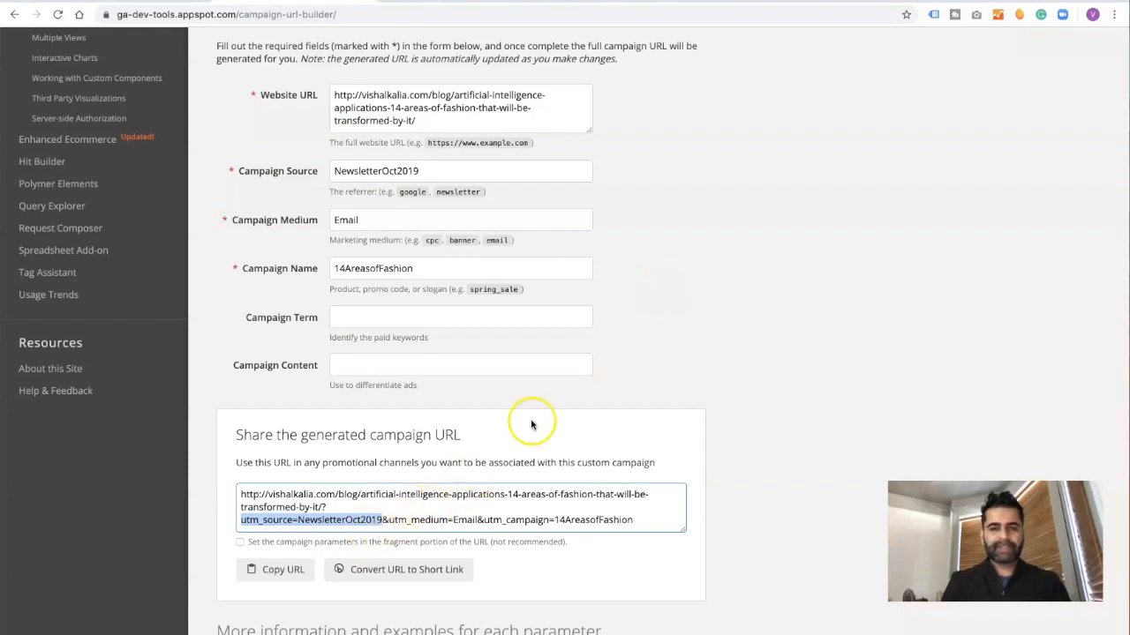
{"action": "mouse_move", "coordinate": [691, 332]}
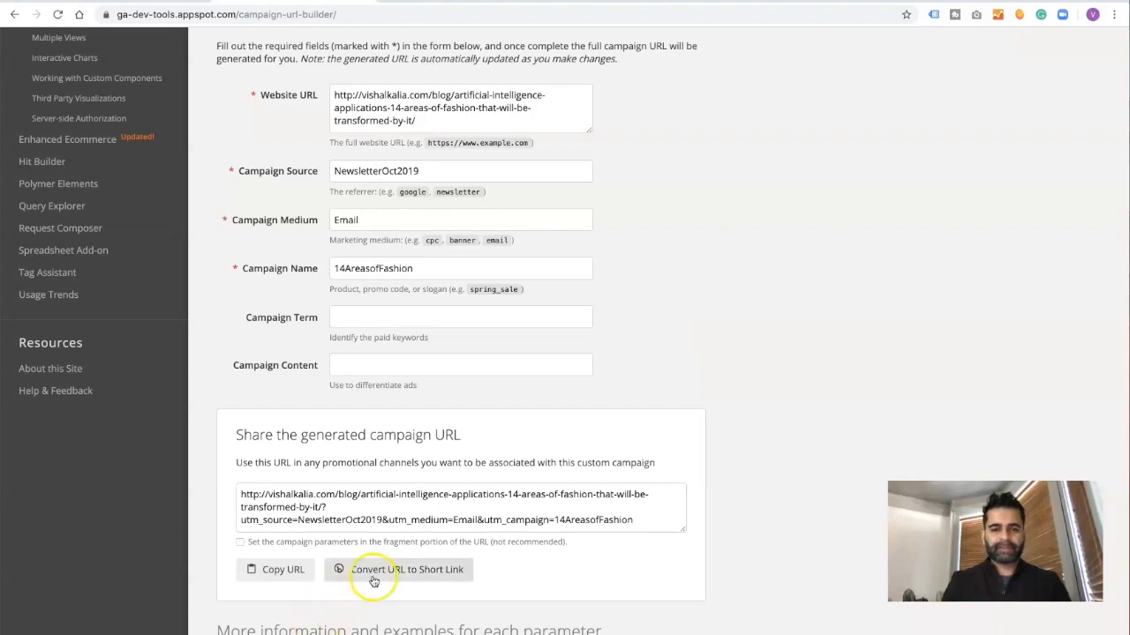
{"action": "left_click", "coordinate": [408, 569]}
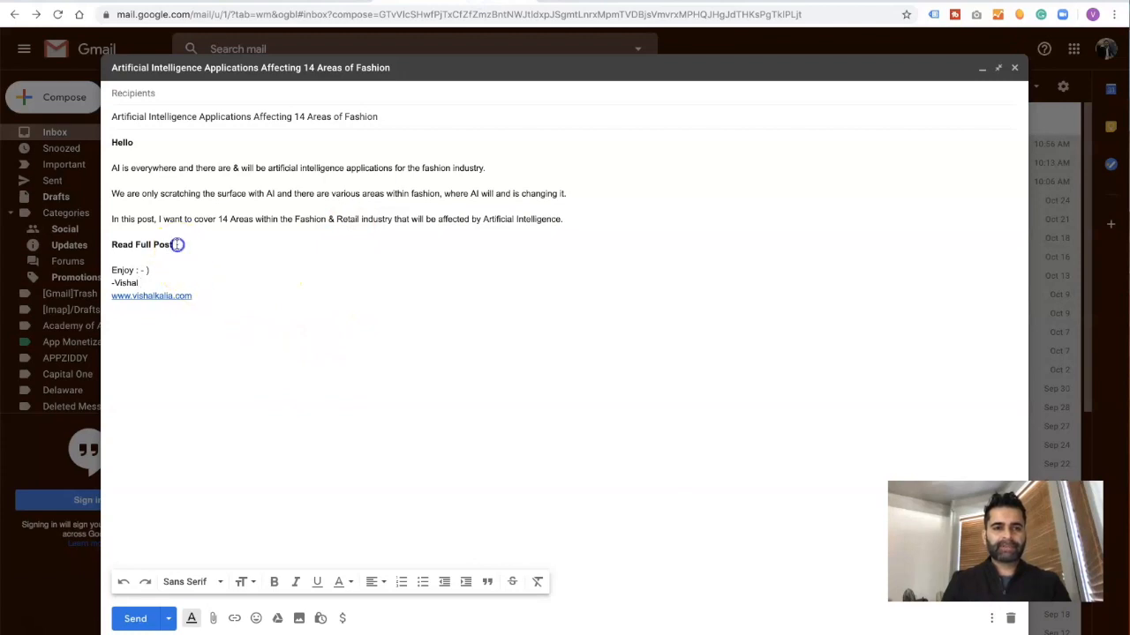
Select 'Read Full Post' in the Gmail draft and start linking it to the campaign URL.
{"action": "double_click", "coordinate": [141, 245]}
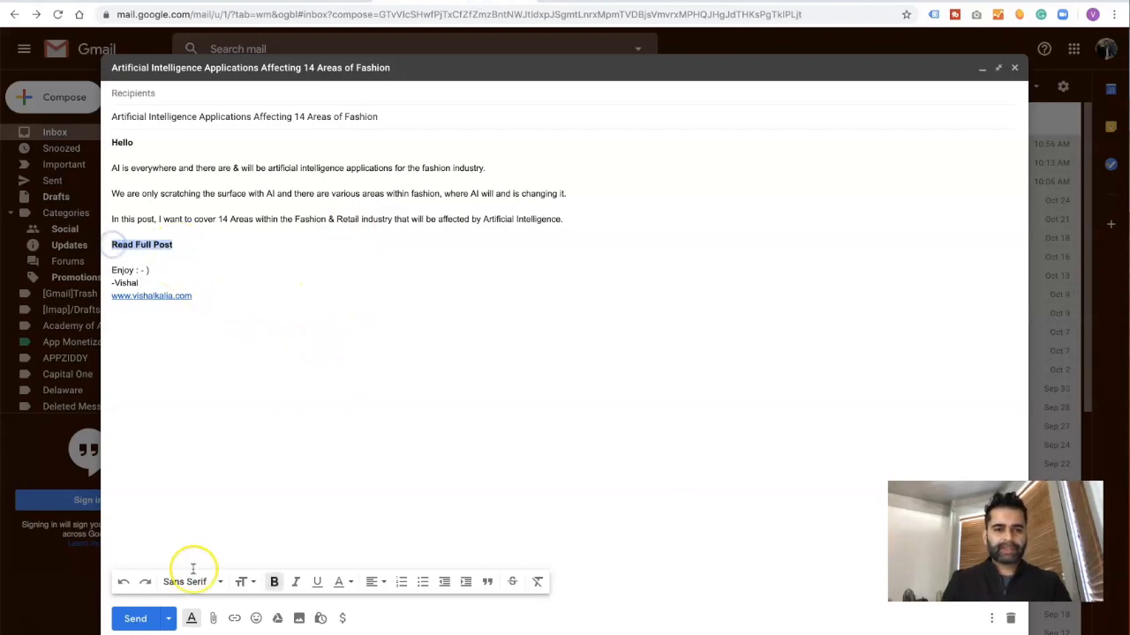
{"action": "left_click", "coordinate": [234, 618]}
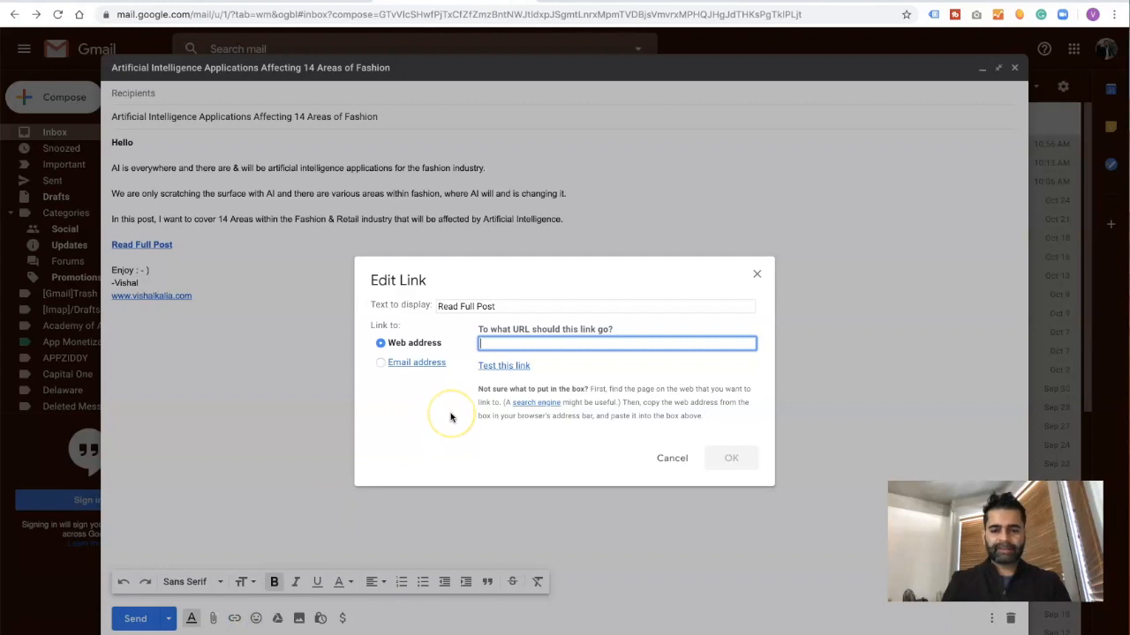
{"action": "left_click", "coordinate": [671, 458]}
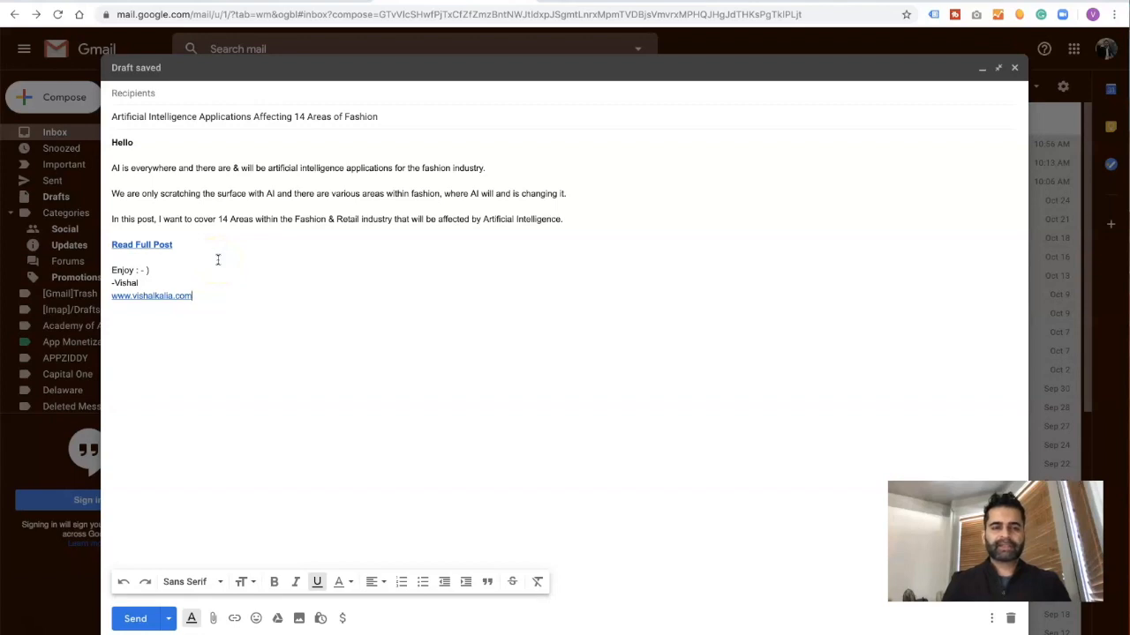
{"action": "mouse_move", "coordinate": [247, 301]}
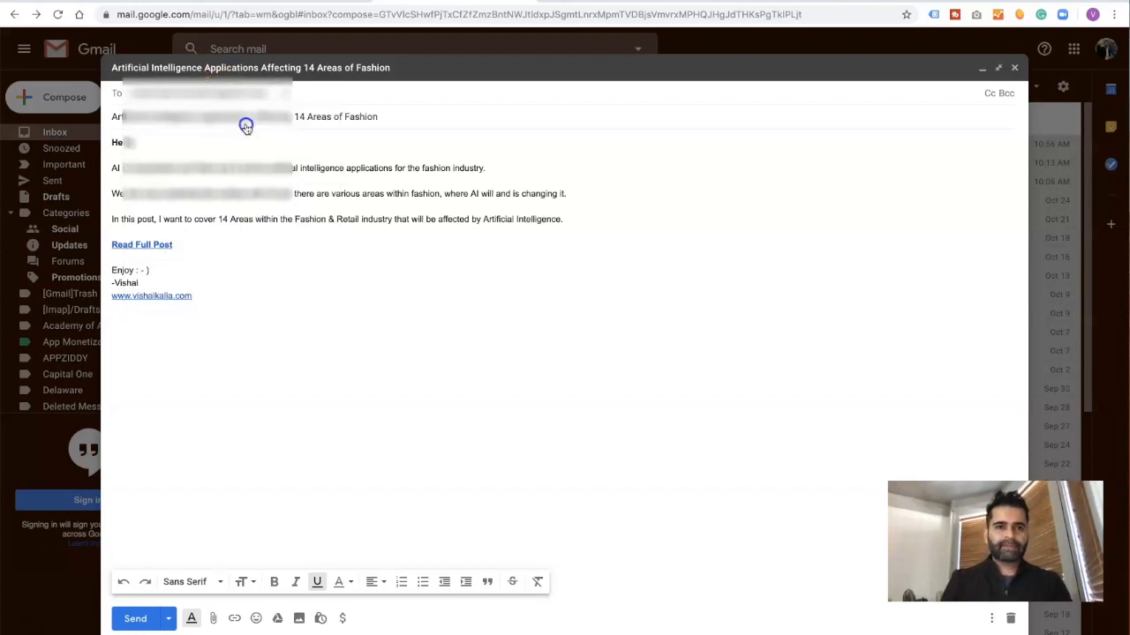
Send the fashion AI email, open it from the inbox, and follow its Read Full Post link.
{"action": "left_click", "coordinate": [135, 618]}
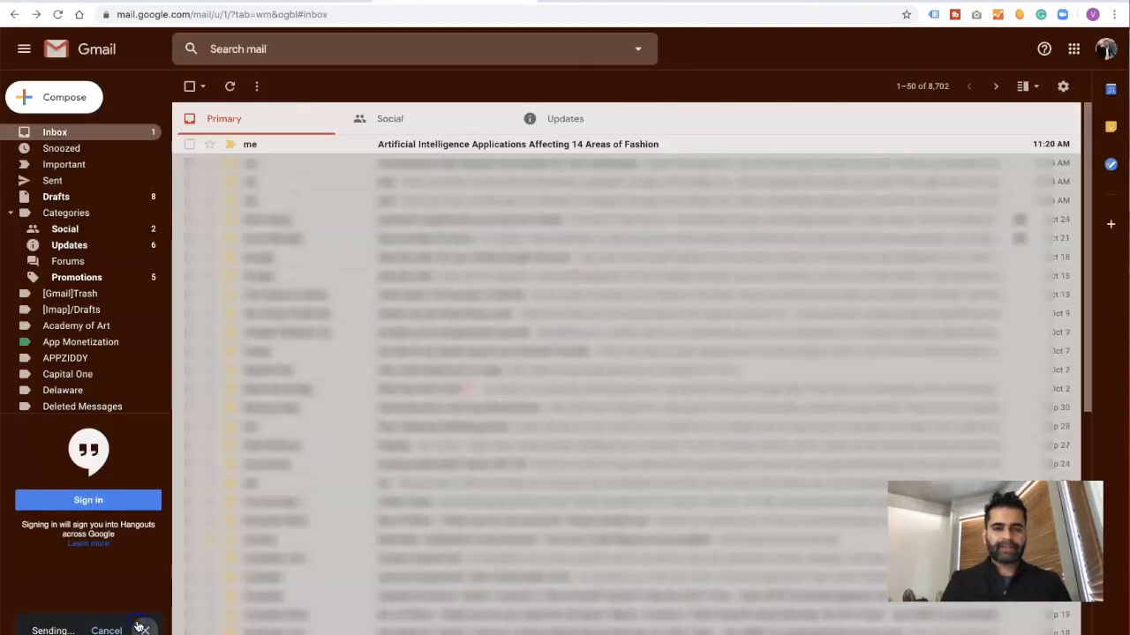
{"action": "left_click", "coordinate": [518, 144]}
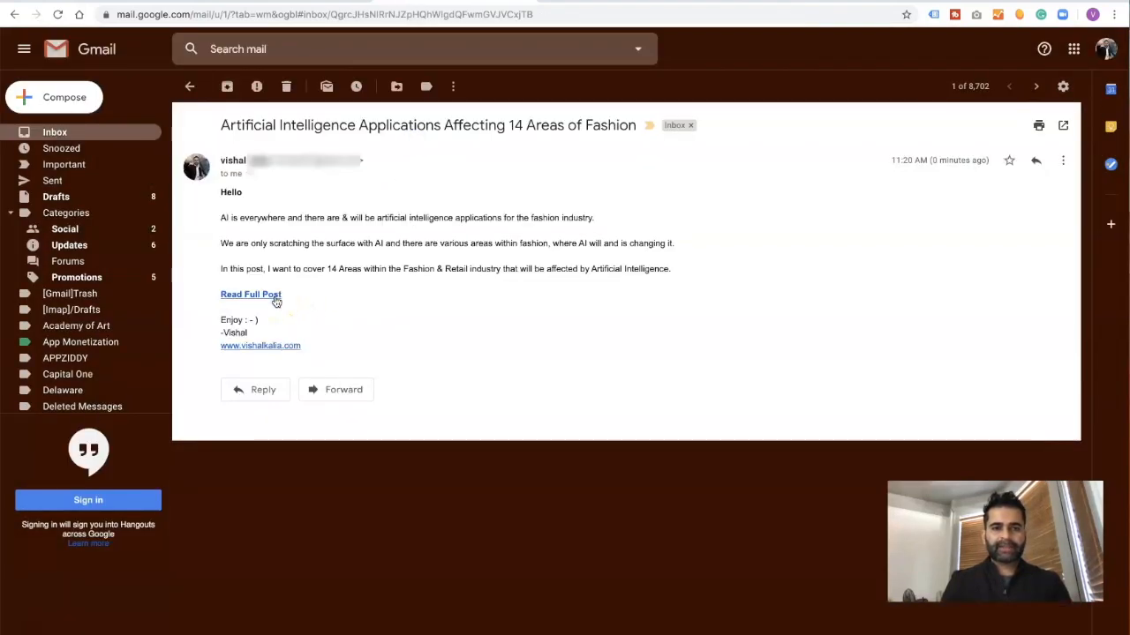
{"action": "left_click", "coordinate": [251, 294]}
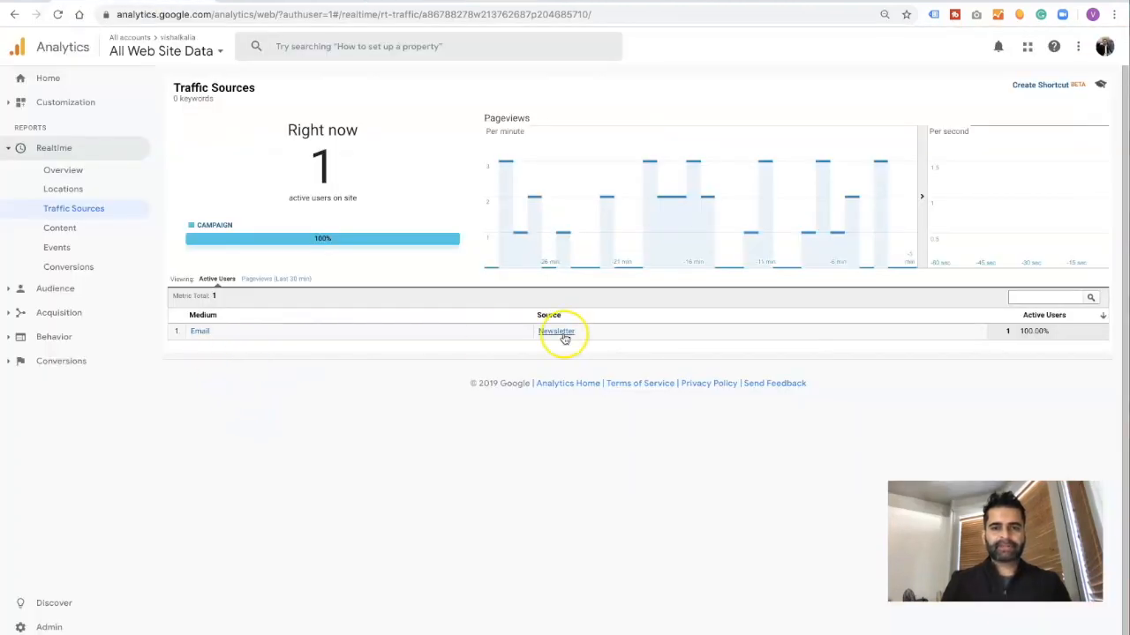
{"action": "mouse_move", "coordinate": [592, 344]}
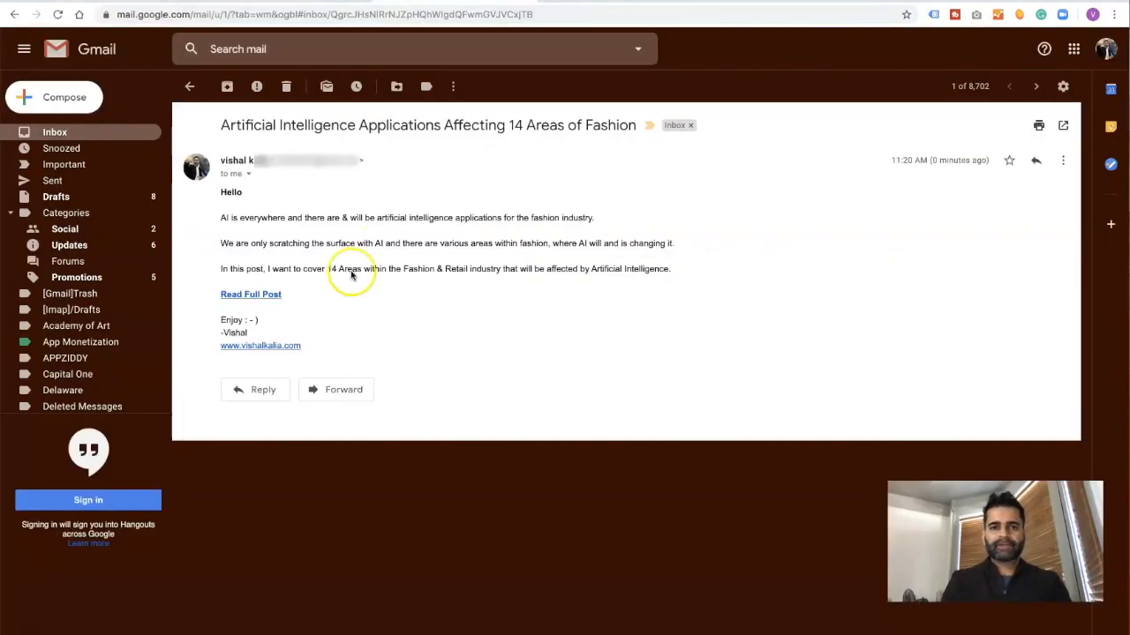
{"action": "left_click", "coordinate": [251, 294]}
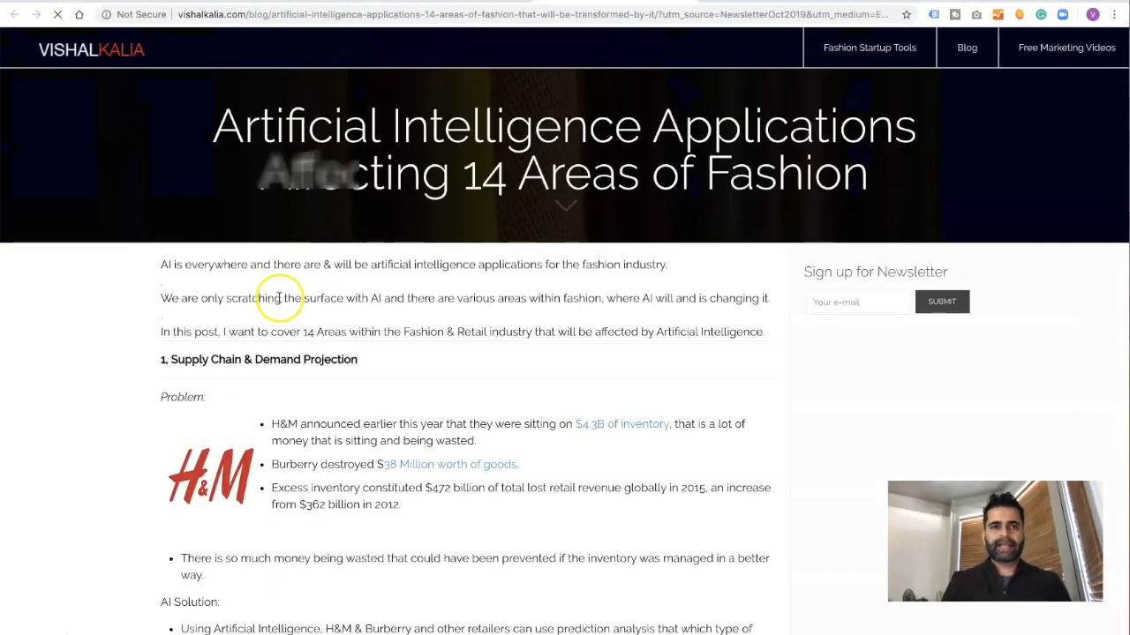
Scroll through the opened blog post, then switch to the Google Analytics tab.
{"action": "scroll", "scroll_direction": "down", "scroll_amount": 3}
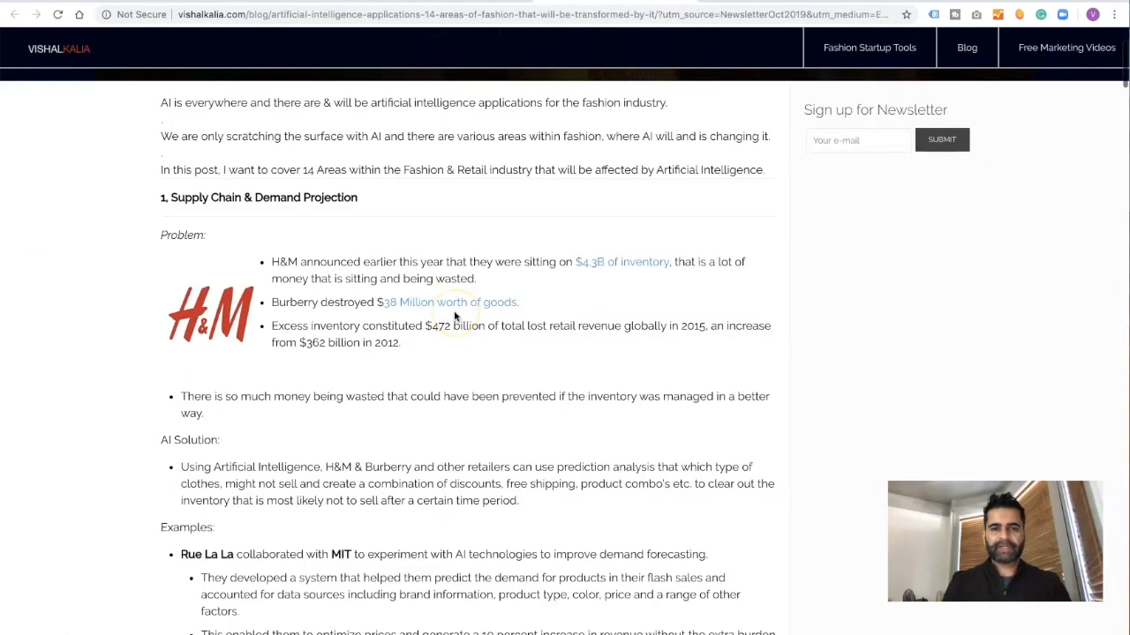
{"action": "scroll", "scroll_direction": "up", "scroll_amount": 3}
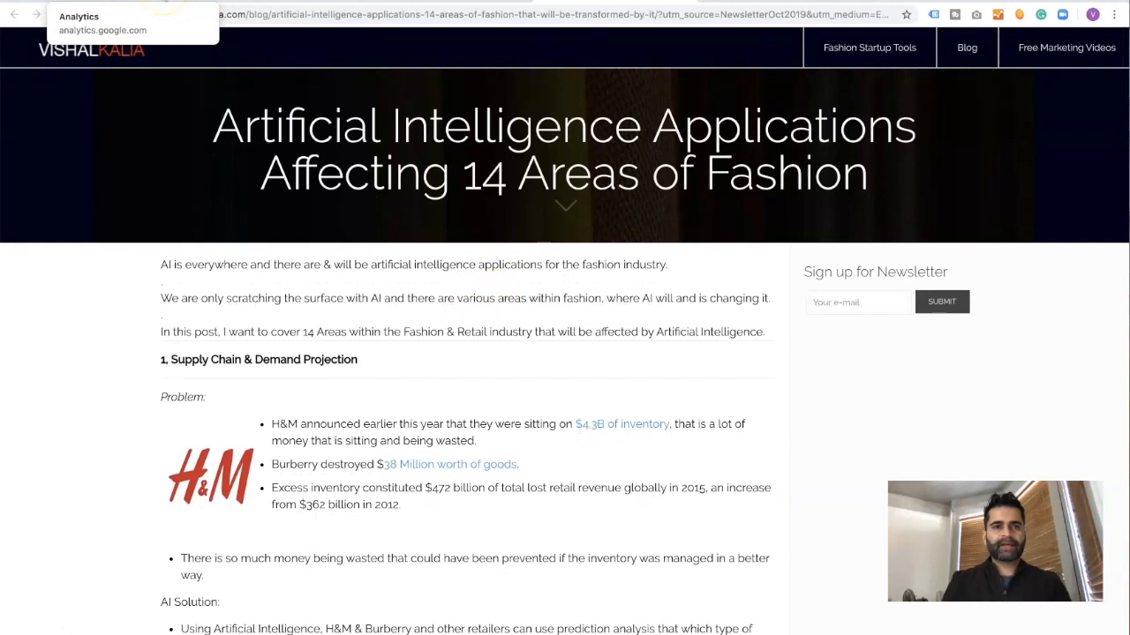
{"action": "left_click", "coordinate": [133, 22]}
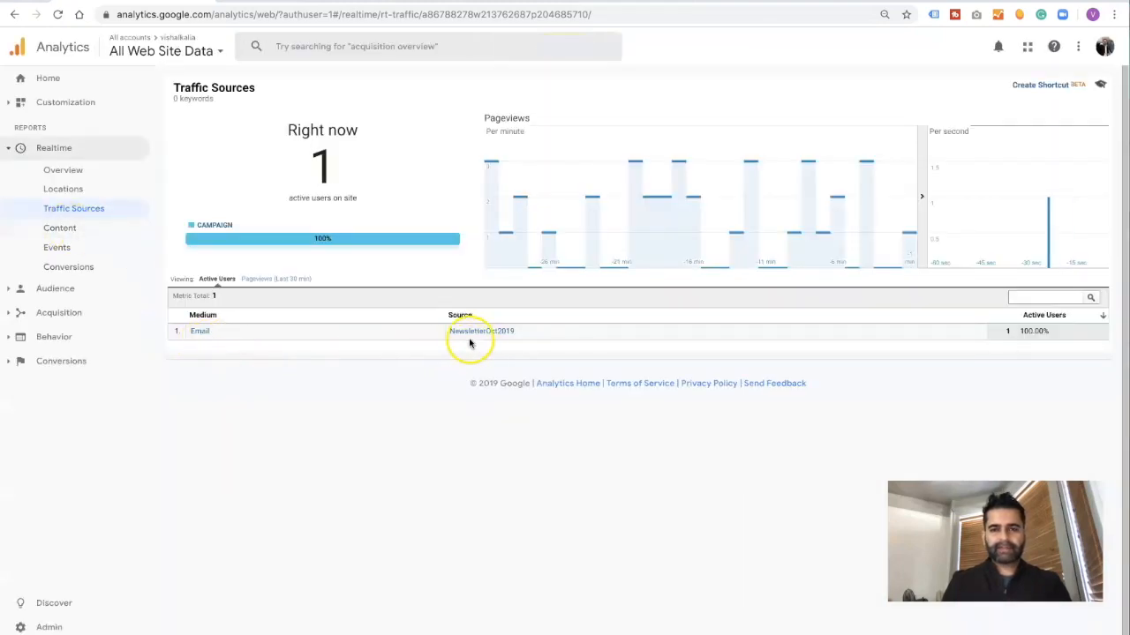
{"action": "mouse_move", "coordinate": [506, 336]}
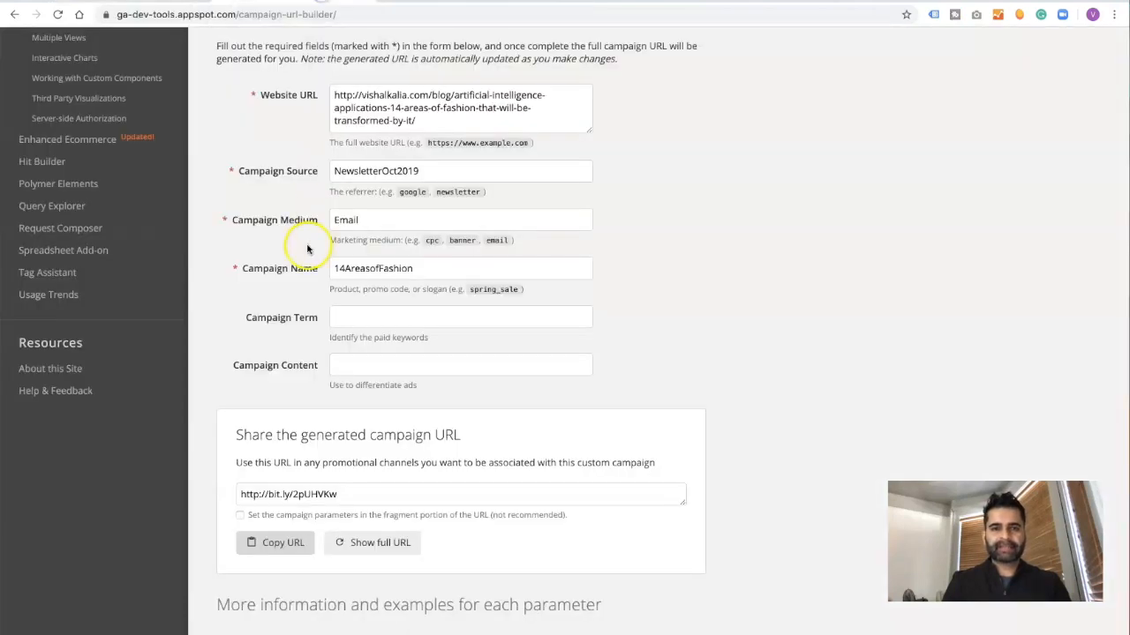
{"action": "mouse_move", "coordinate": [185, 27]}
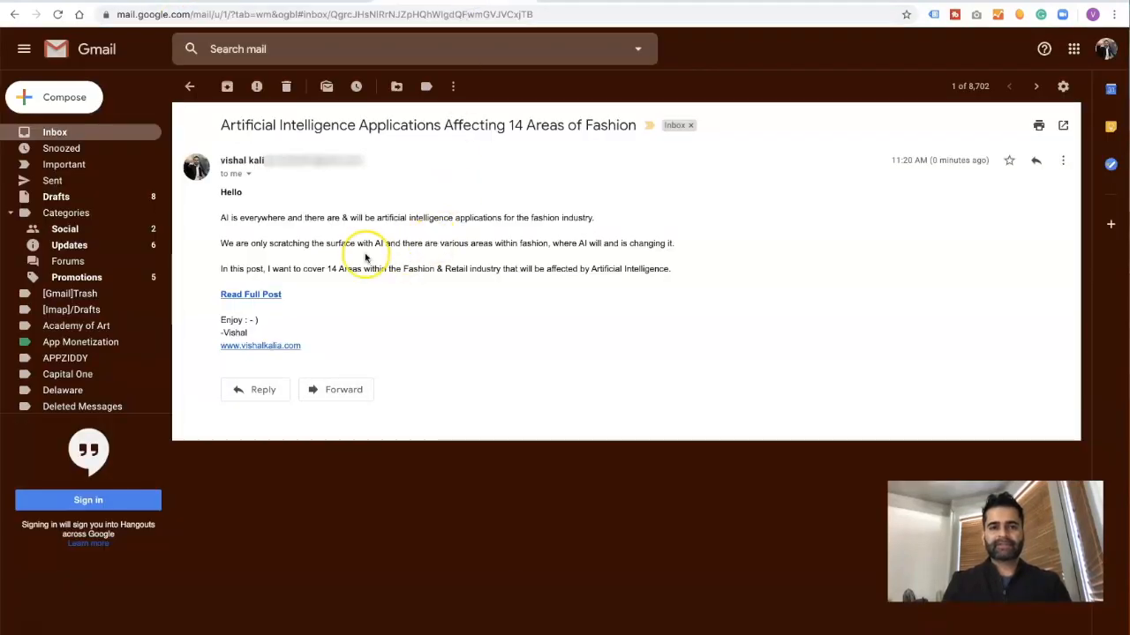
Return to Realtime Traffic Sources and filter it by the Email medium.
{"action": "left_click", "coordinate": [251, 294]}
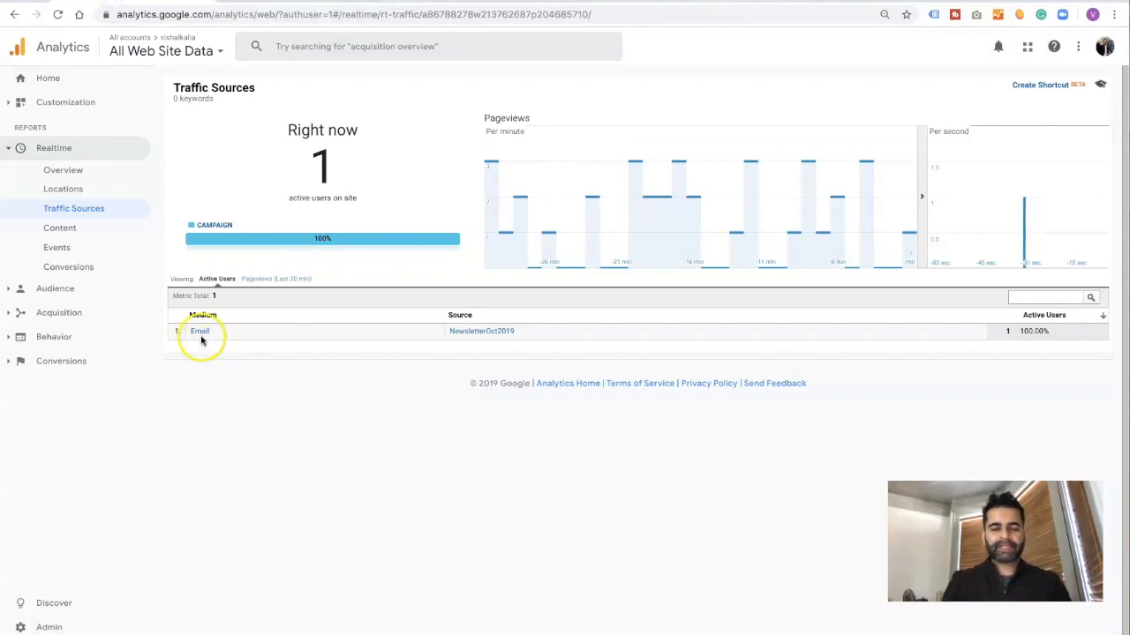
{"action": "mouse_move", "coordinate": [519, 343]}
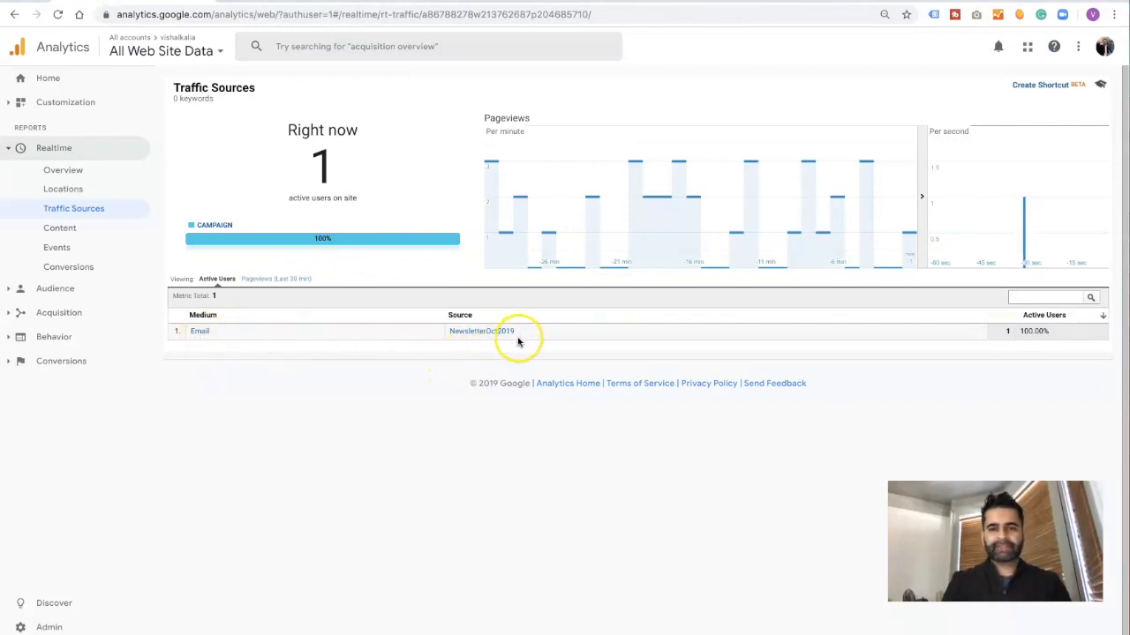
{"action": "mouse_move", "coordinate": [200, 333]}
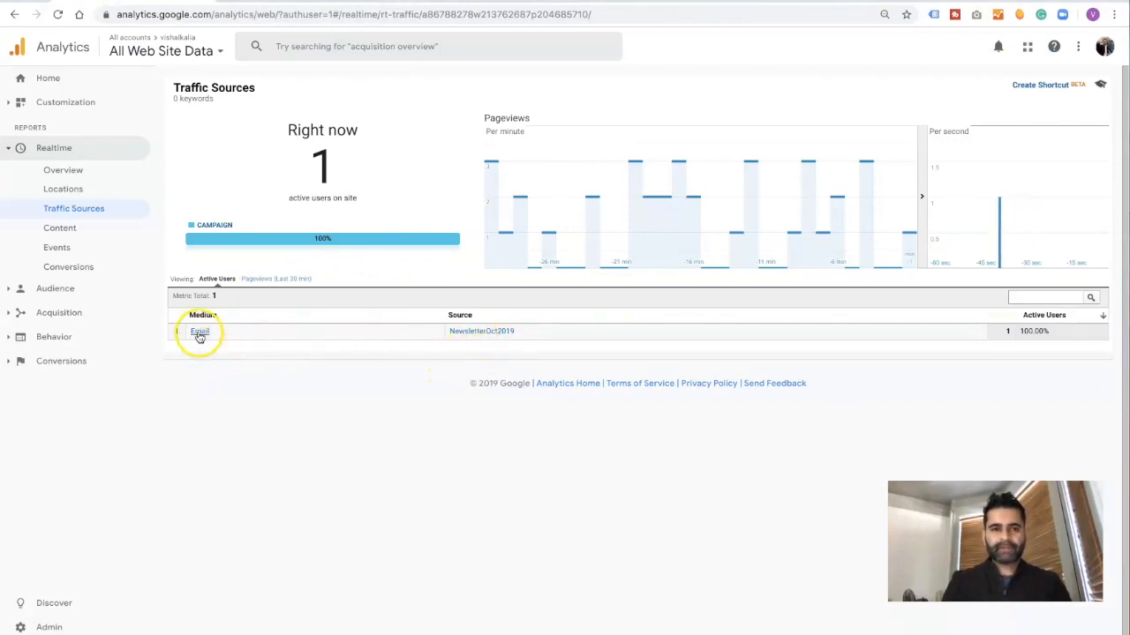
{"action": "left_click", "coordinate": [199, 331]}
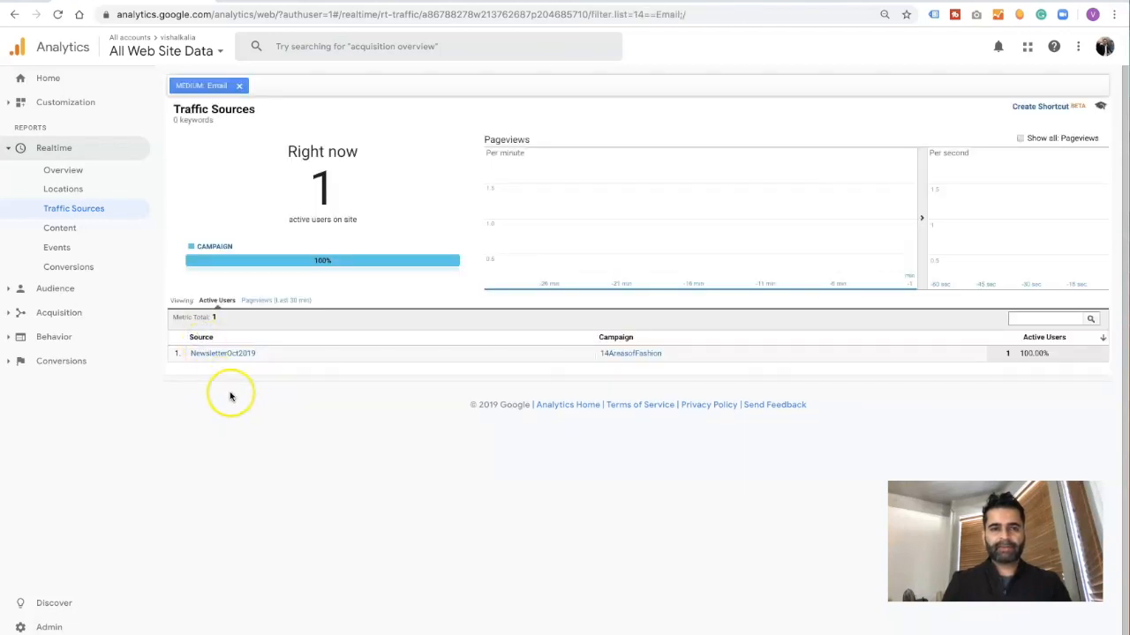
{"action": "mouse_move", "coordinate": [229, 360]}
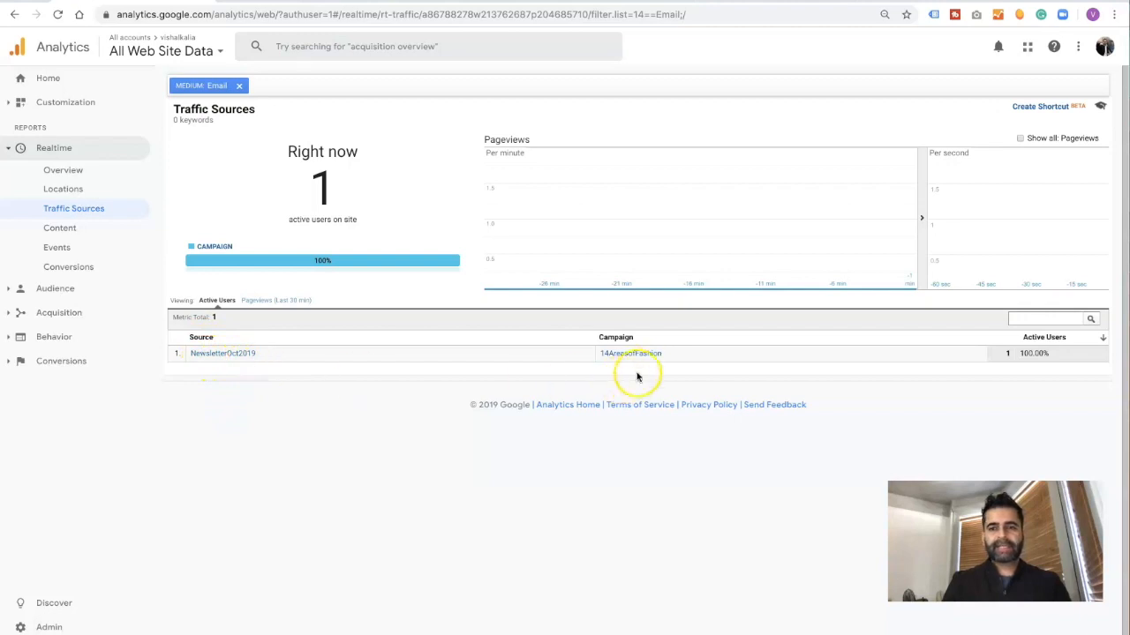
{"action": "mouse_move", "coordinate": [662, 353]}
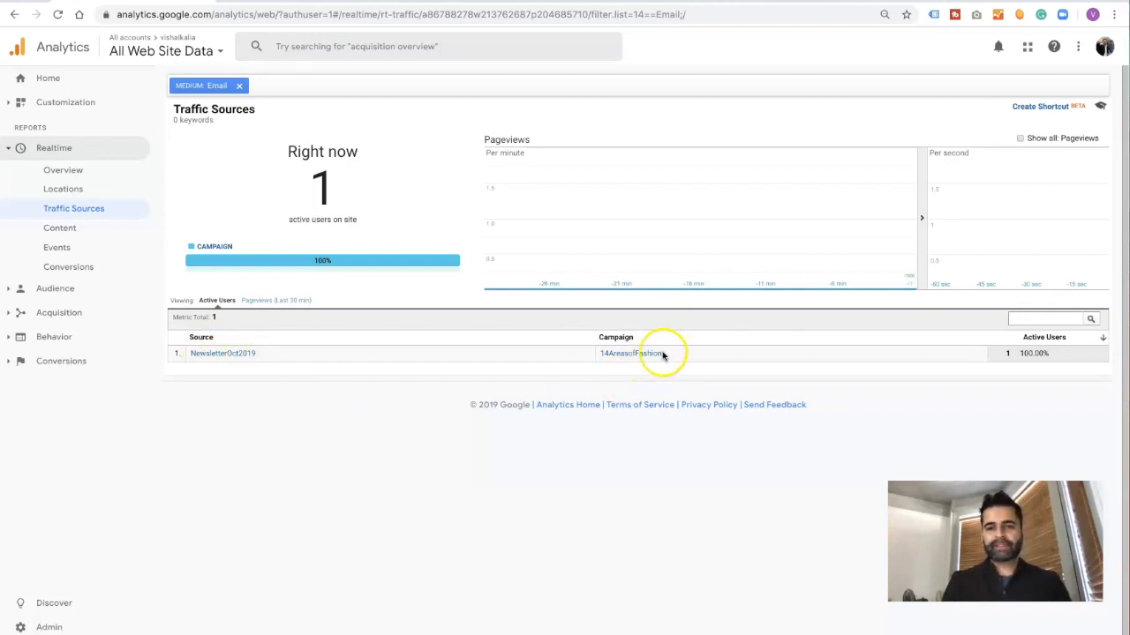
{"action": "mouse_move", "coordinate": [638, 361]}
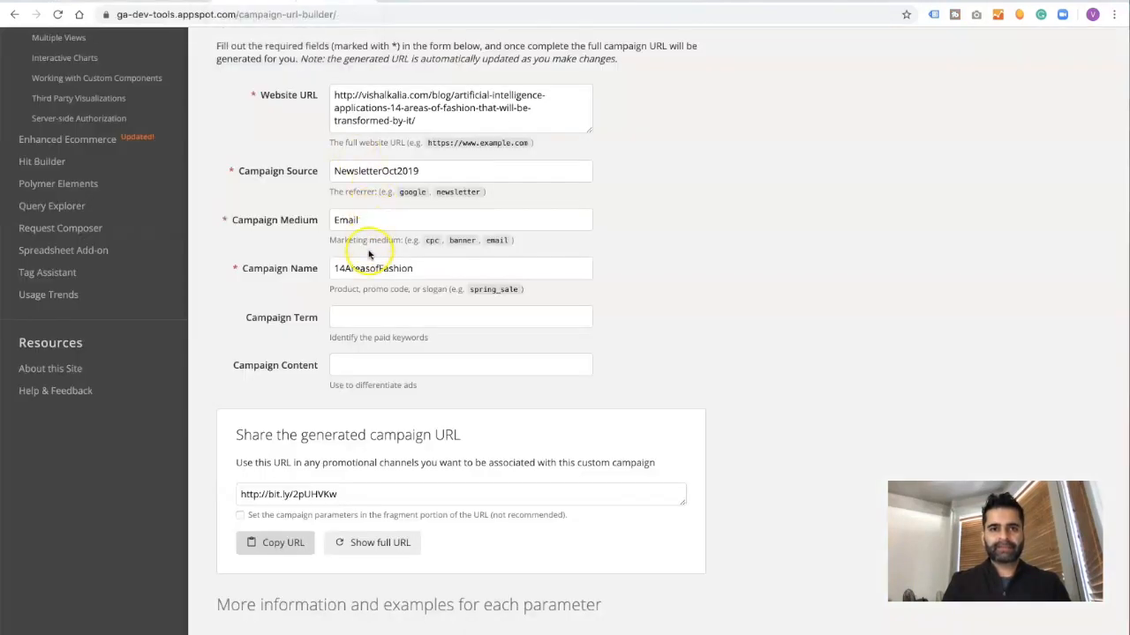
{"action": "left_click", "coordinate": [459, 268]}
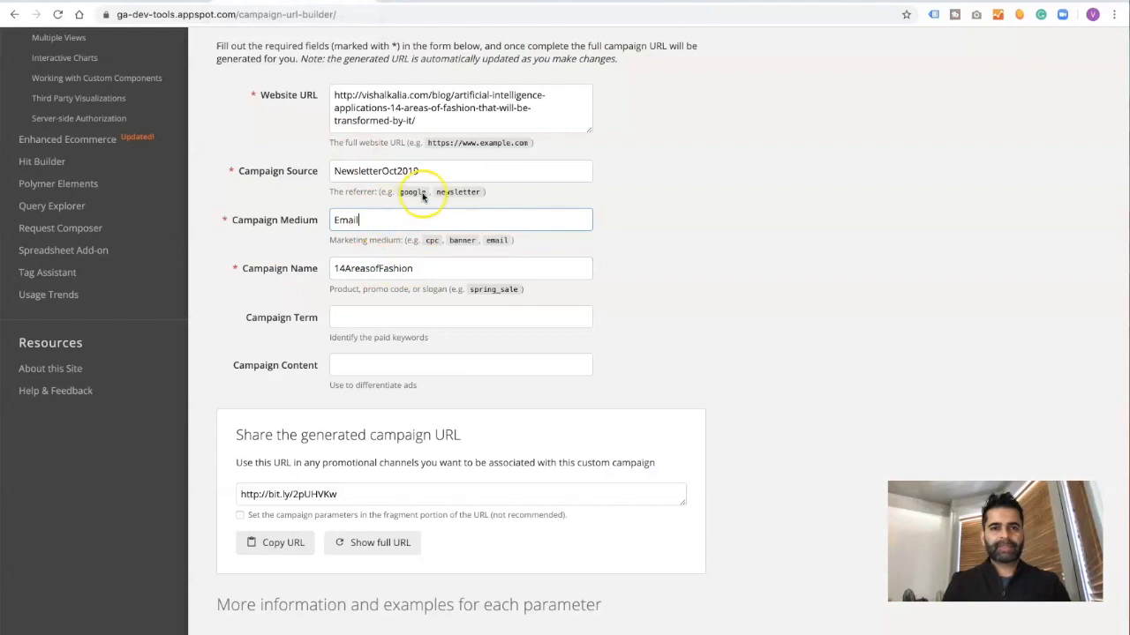
{"action": "left_click", "coordinate": [439, 171]}
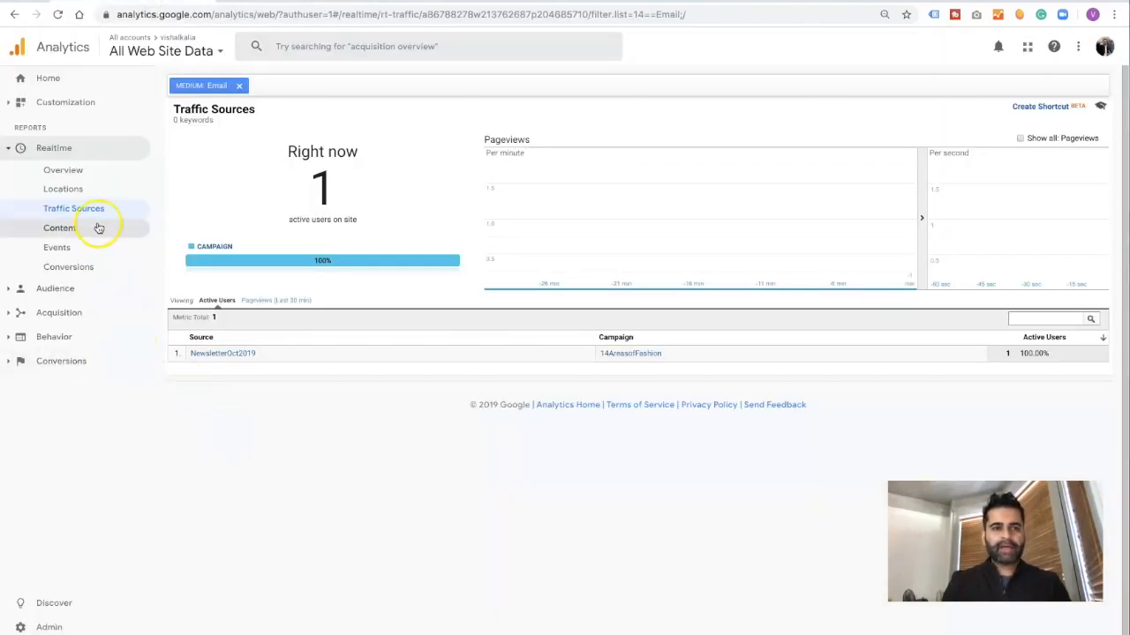
{"action": "mouse_move", "coordinate": [223, 441]}
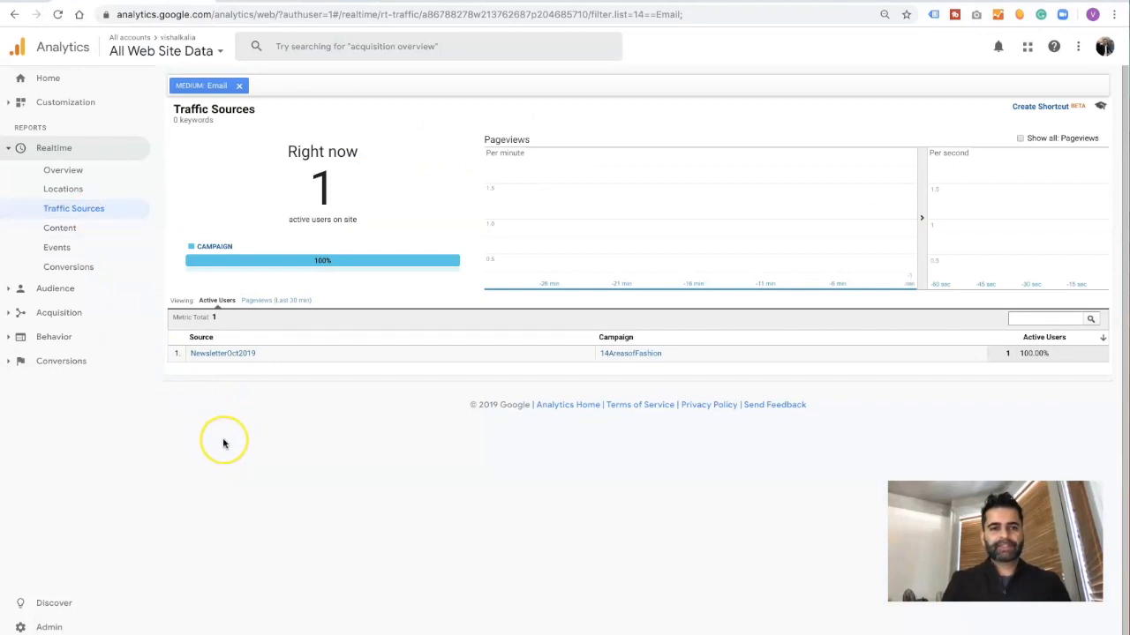
{"action": "mouse_move", "coordinate": [319, 448]}
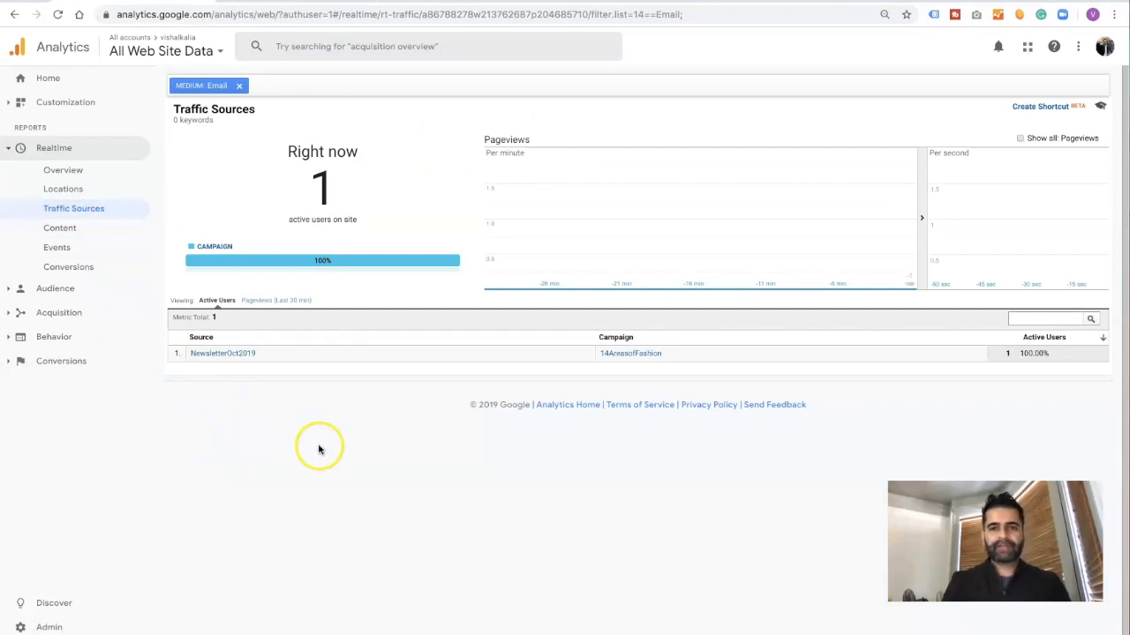
{"action": "left_click", "coordinate": [240, 84]}
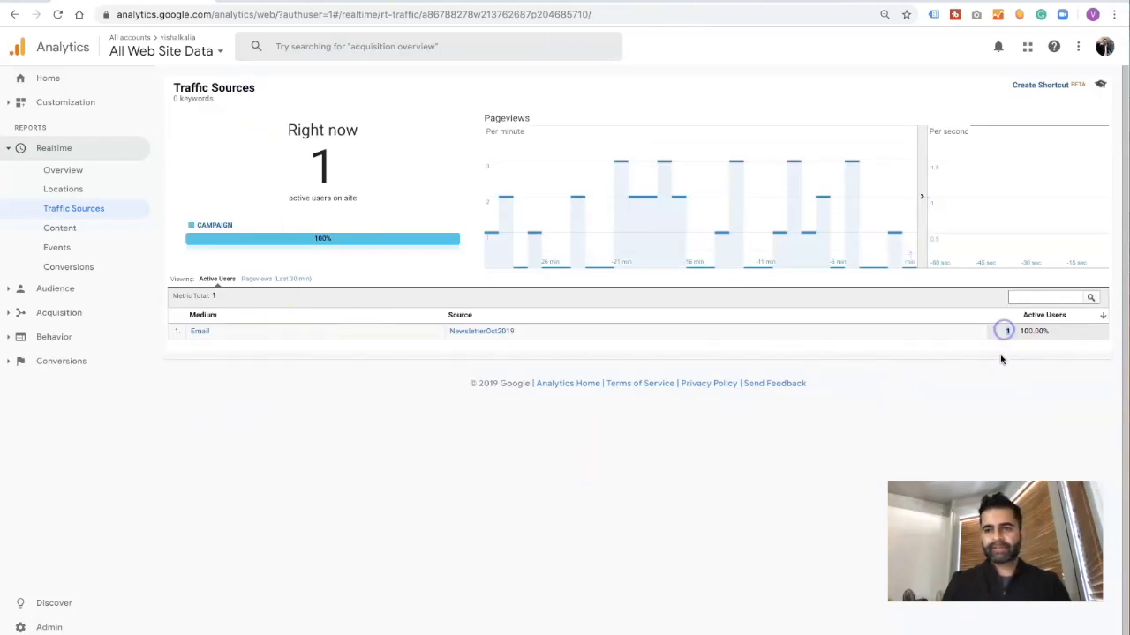
{"action": "mouse_move", "coordinate": [1005, 383]}
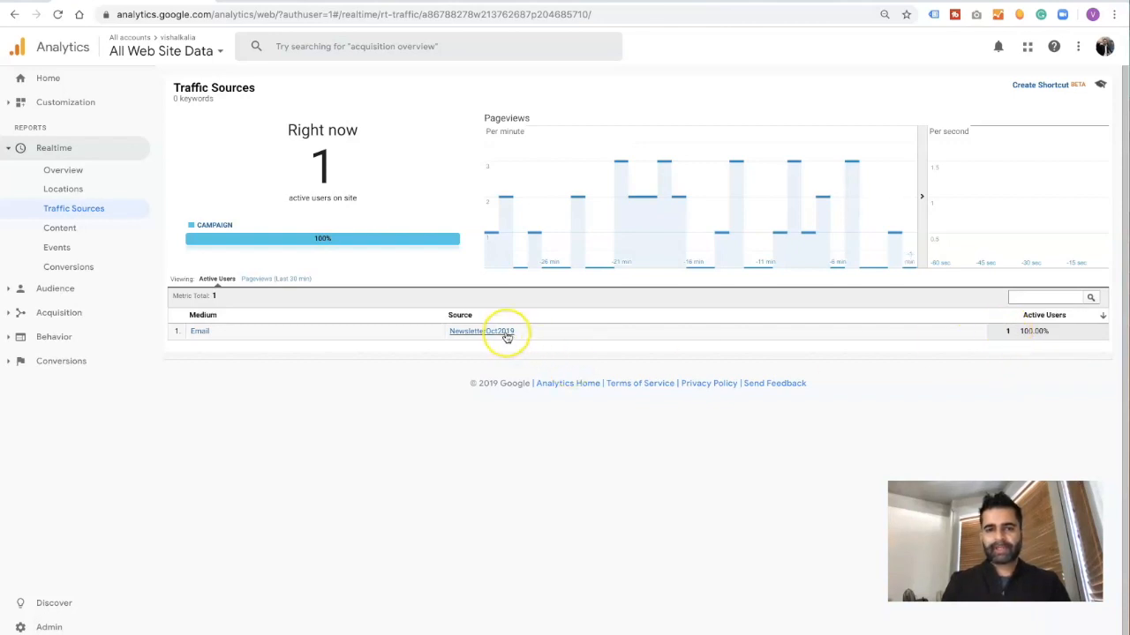
{"action": "mouse_move", "coordinate": [291, 334]}
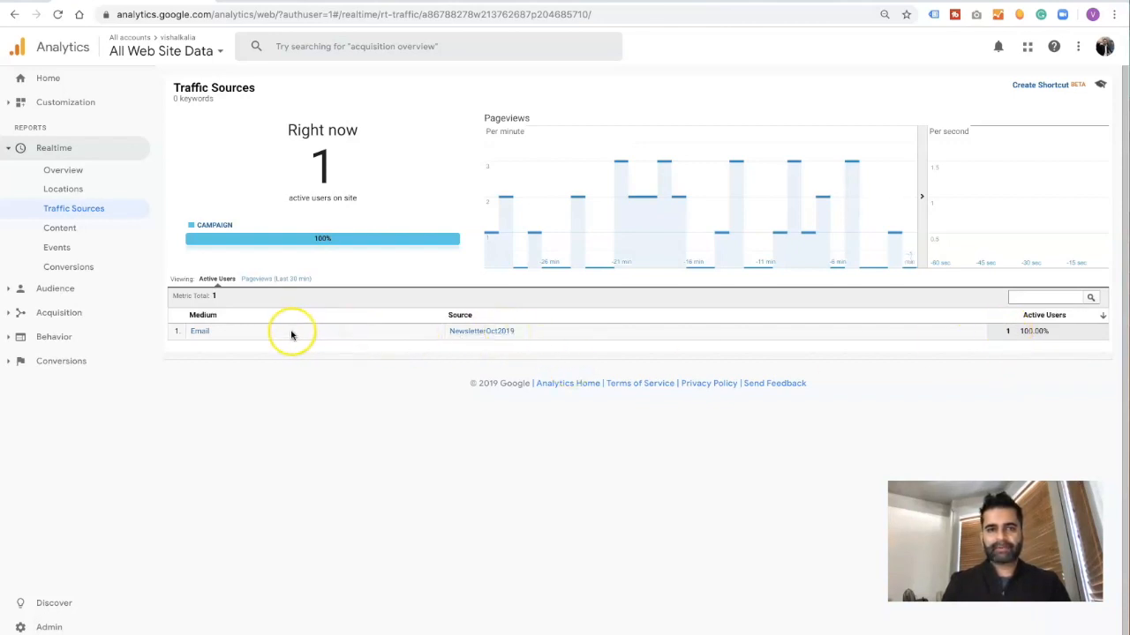
{"action": "mouse_move", "coordinate": [285, 310]}
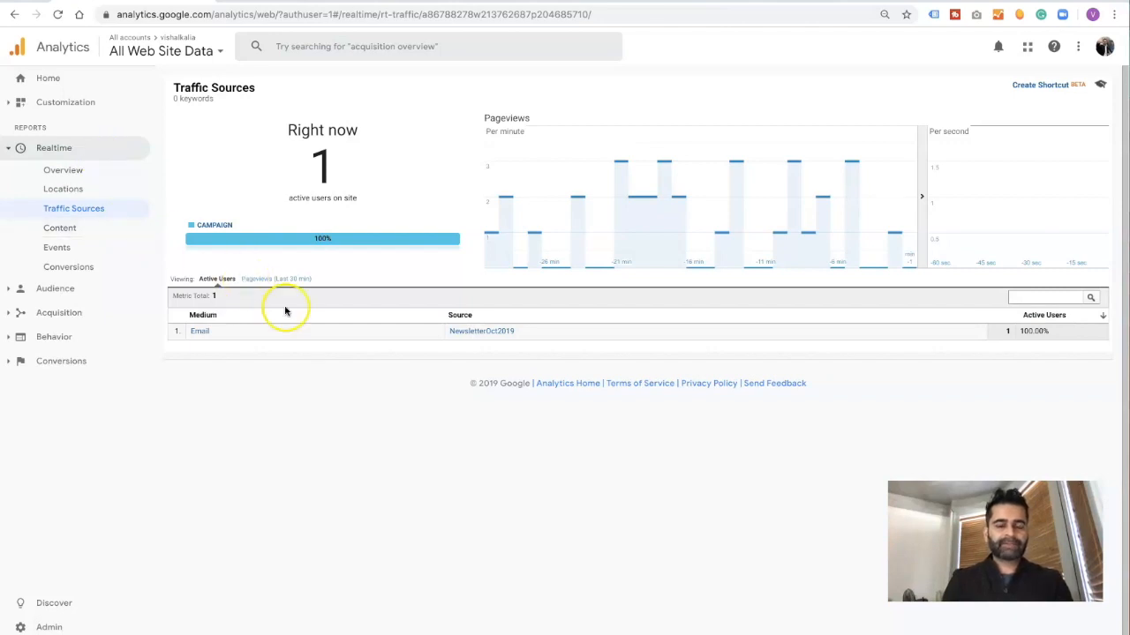
Expand Acquisition to reveal the All Traffic reports.
{"action": "left_click", "coordinate": [58, 313]}
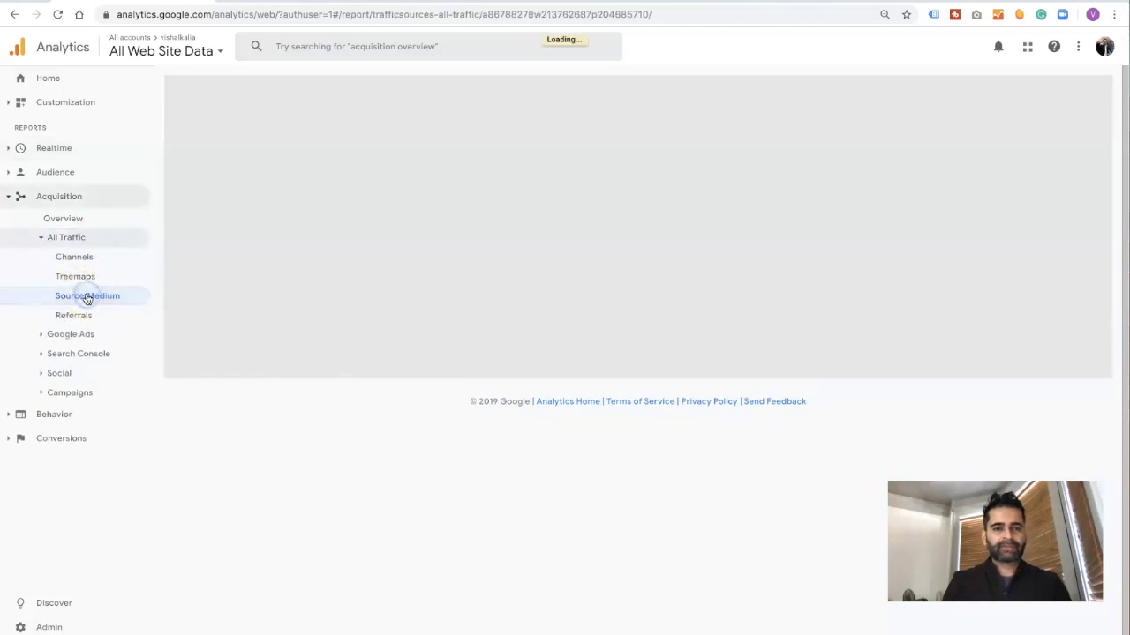
Check the empty Source/Medium report, then go back to Realtime Traffic Sources.
{"action": "left_click", "coordinate": [86, 296]}
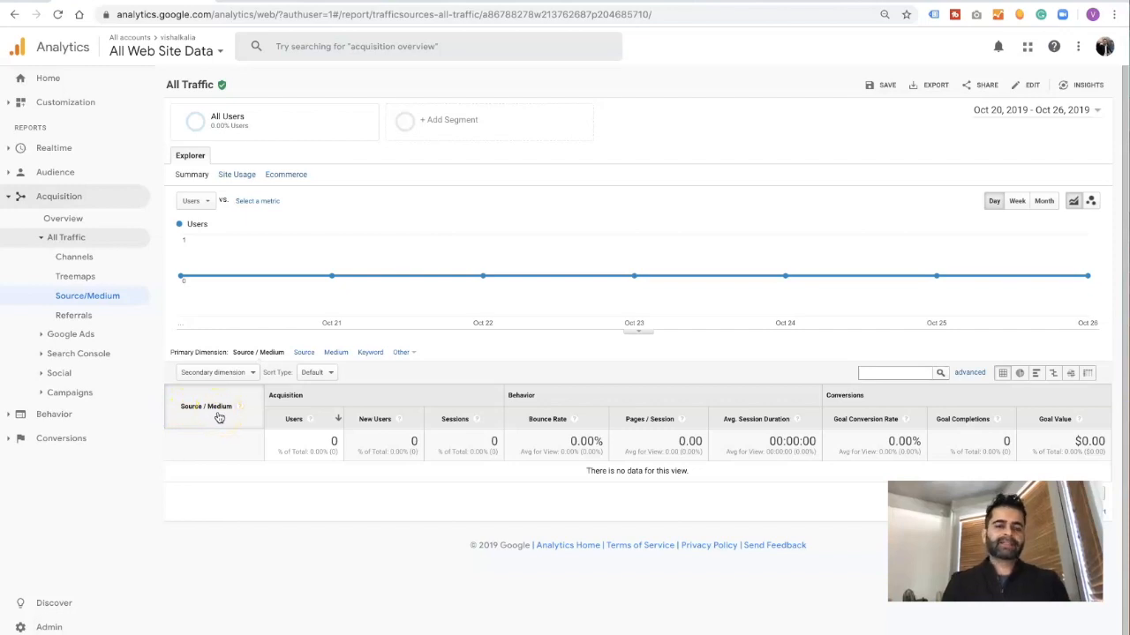
{"action": "mouse_move", "coordinate": [238, 482]}
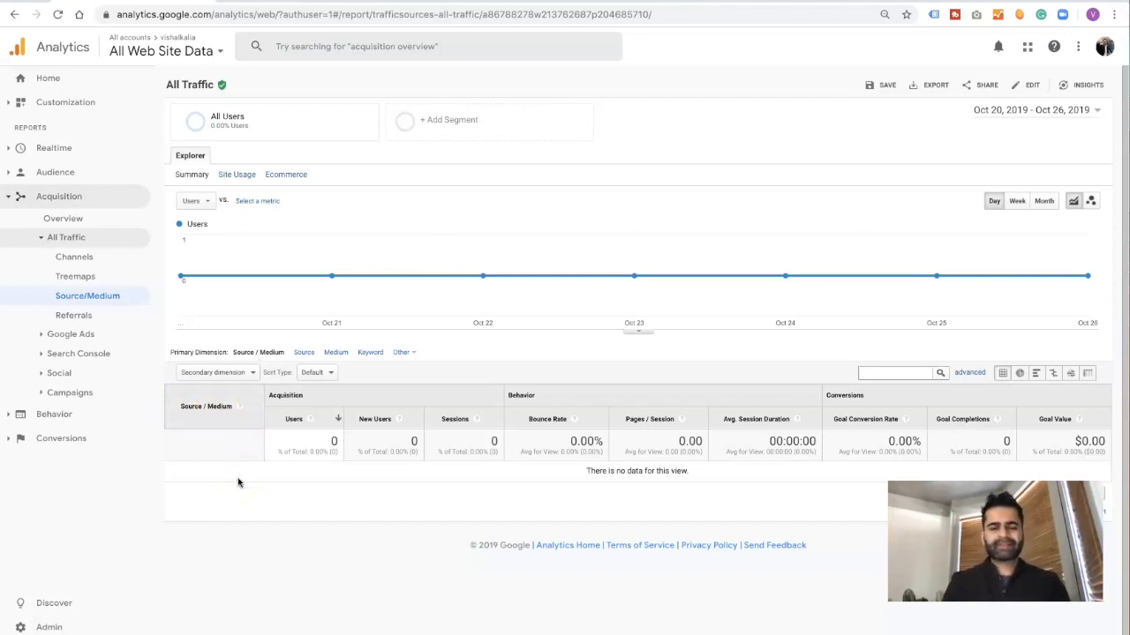
{"action": "mouse_move", "coordinate": [94, 246]}
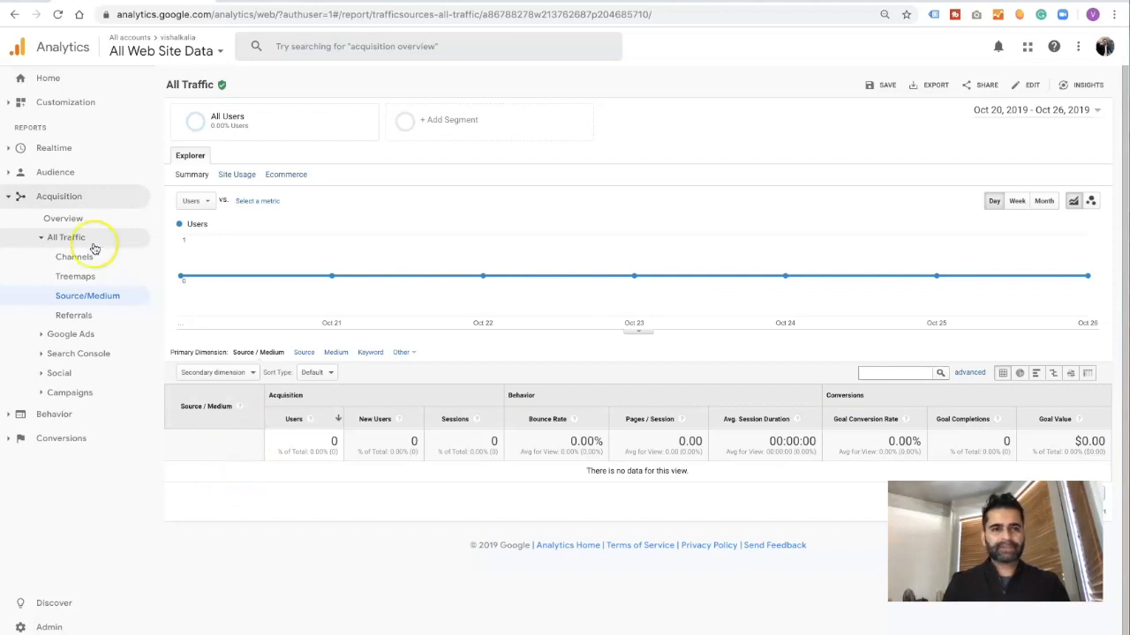
{"action": "left_click", "coordinate": [54, 148]}
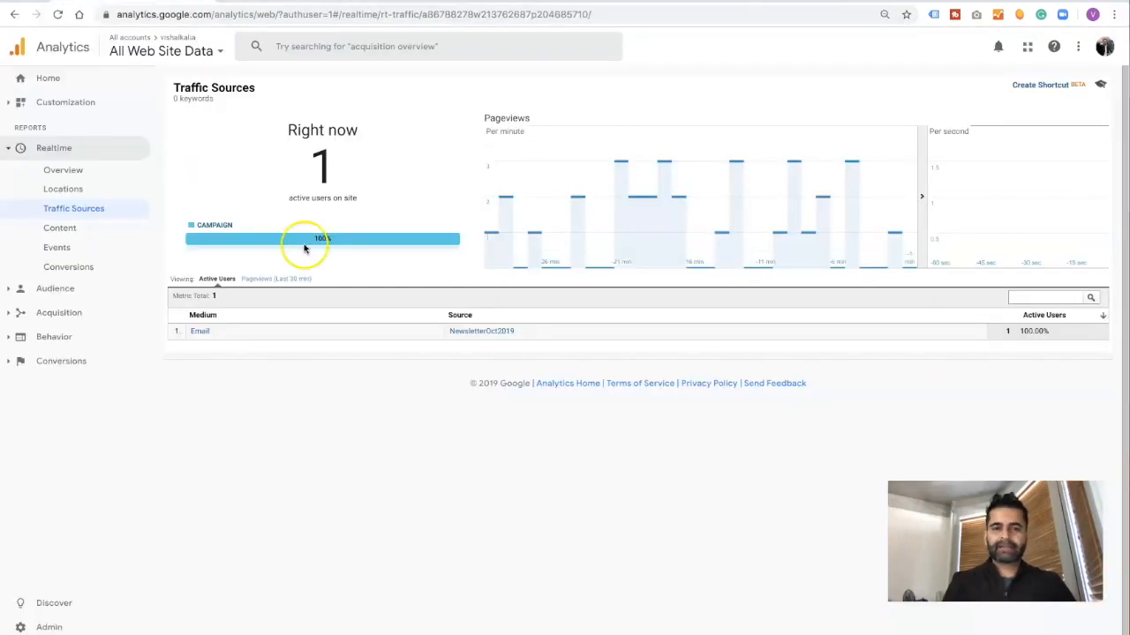
{"action": "mouse_move", "coordinate": [396, 458]}
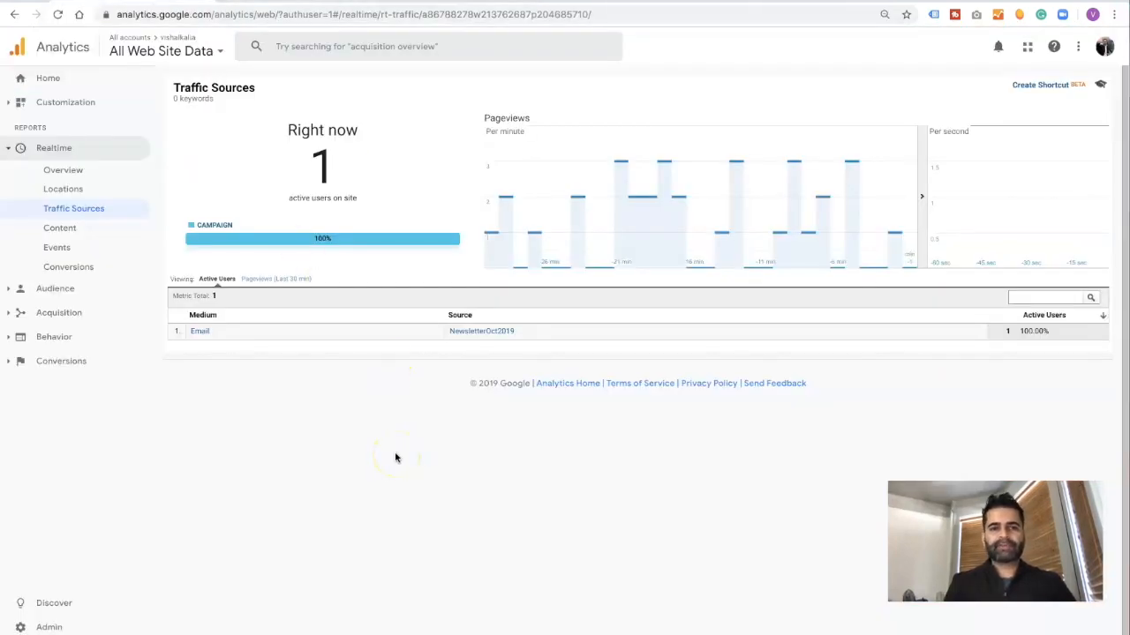